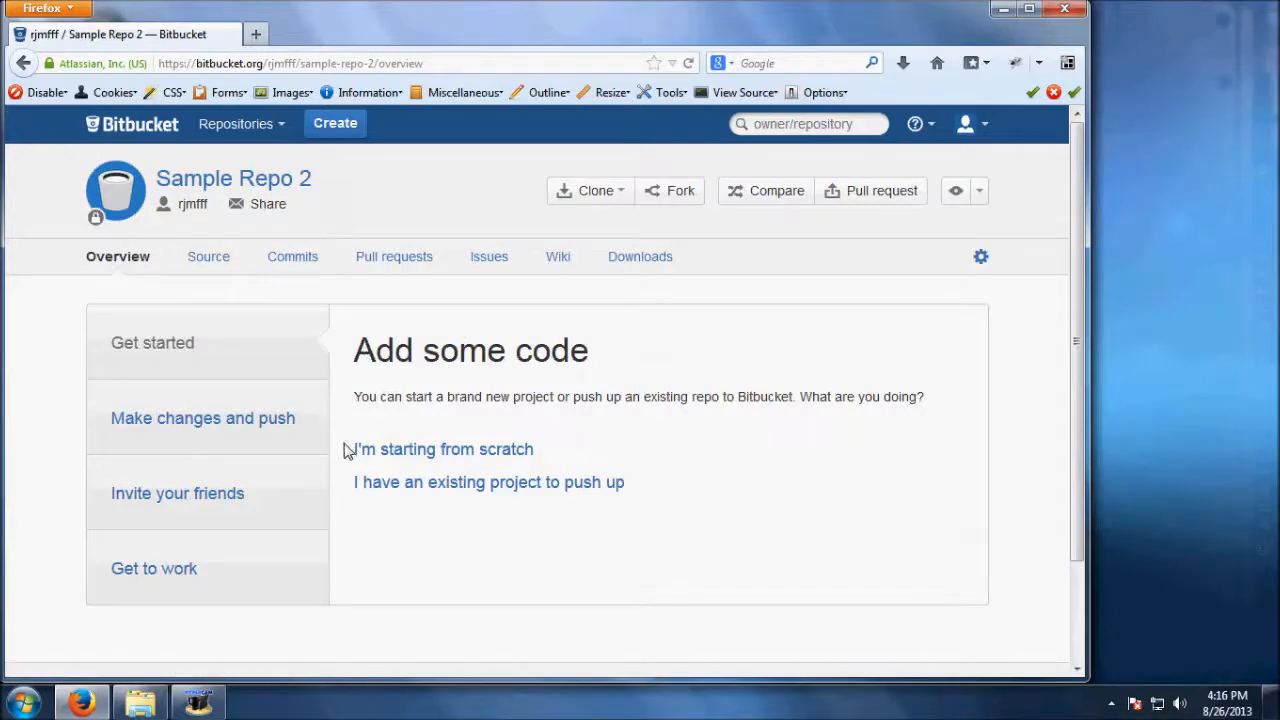
mouse_move(423, 465)
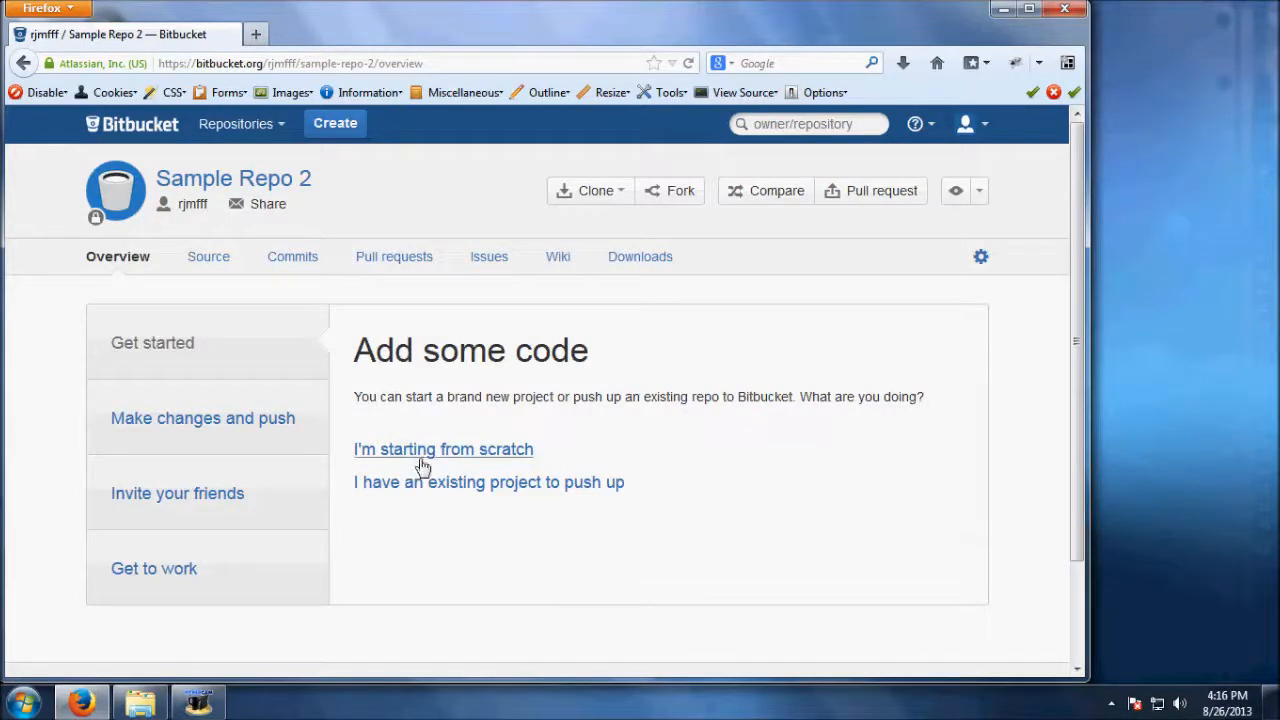
mouse_move(425, 465)
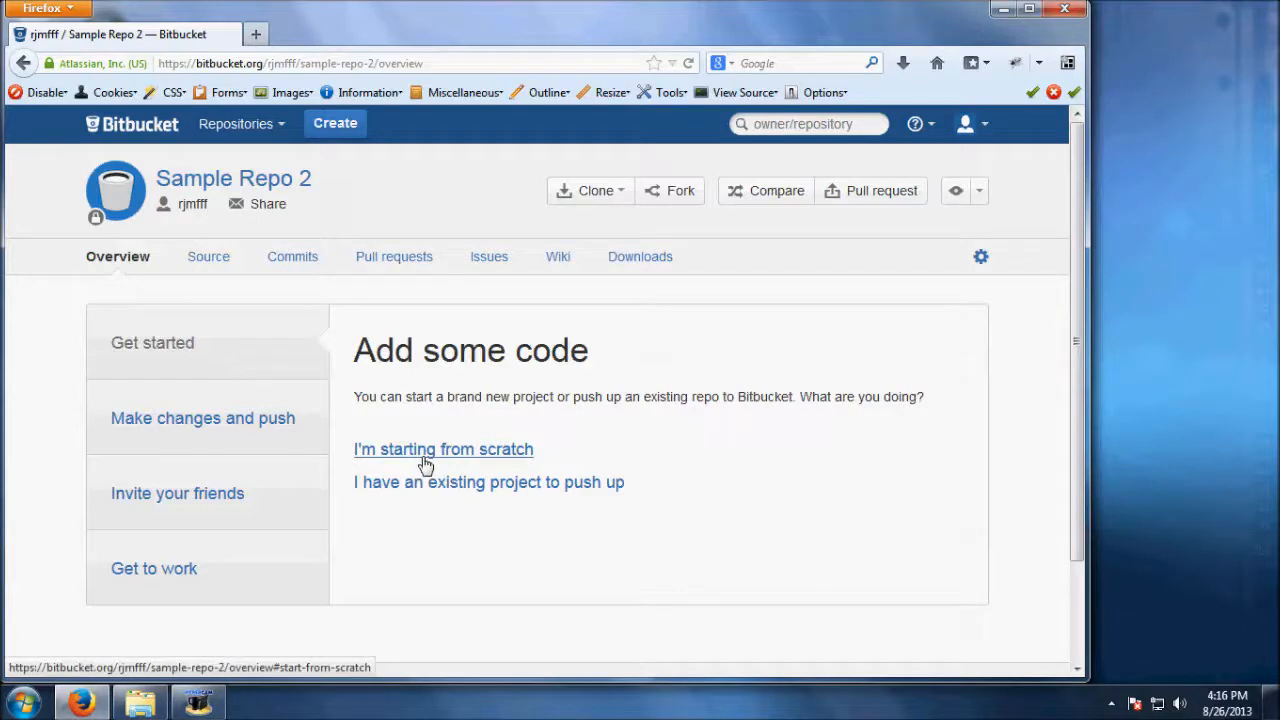
Step: Choose 'I'm starting from scratch' on Sample Repo 2's Bitbucket overview
left_click(443, 449)
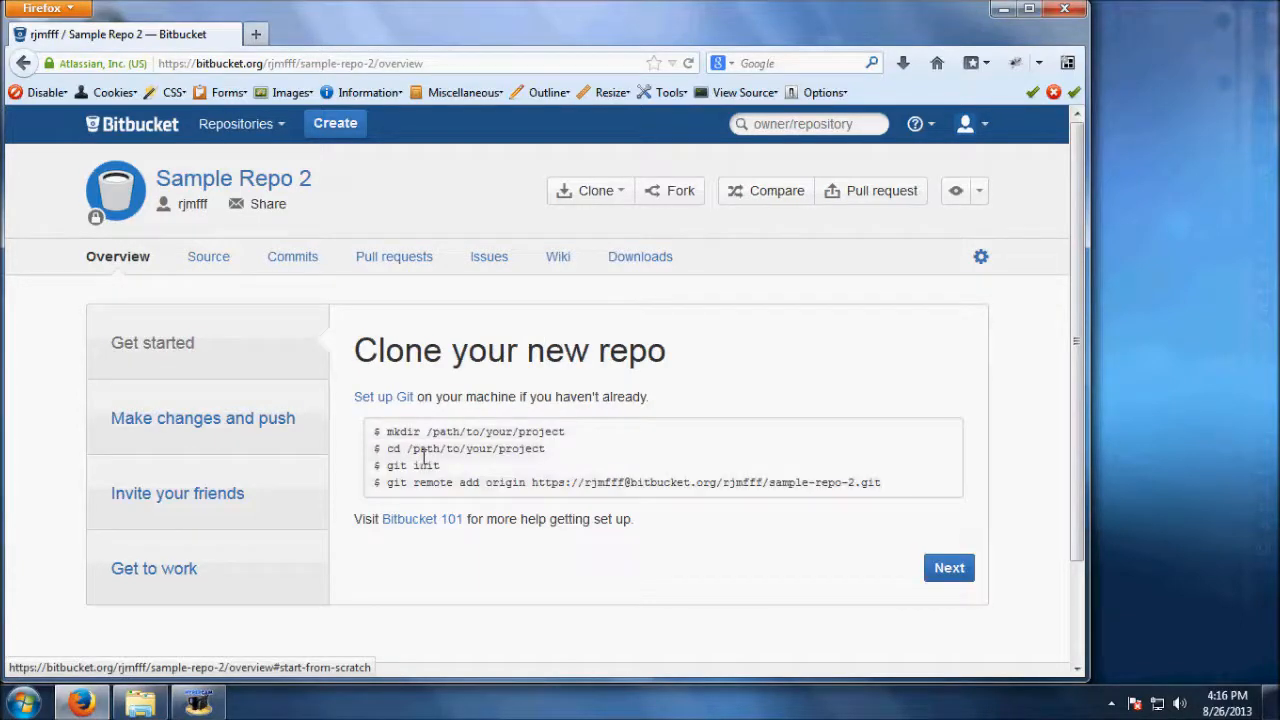
mouse_move(178, 578)
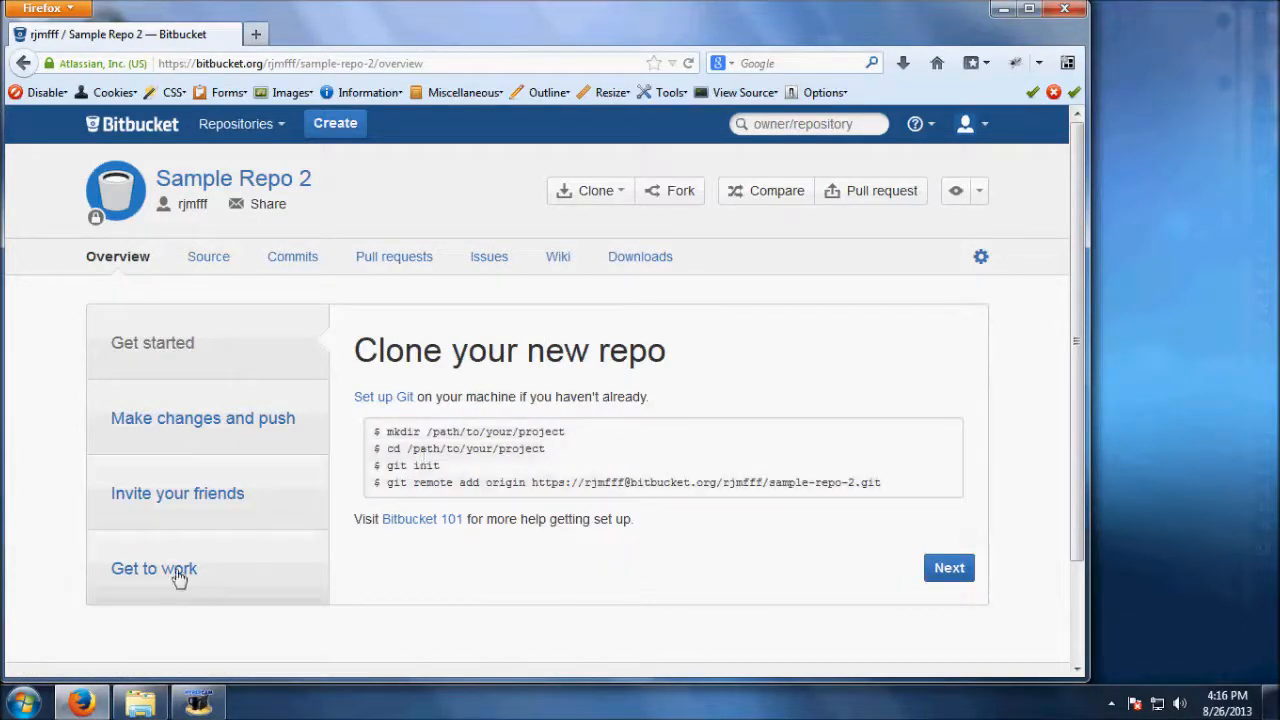
Step: Launch Git Bash, run git init in /C/Projects, and add the Bitbucket origin remote
left_click(18, 700)
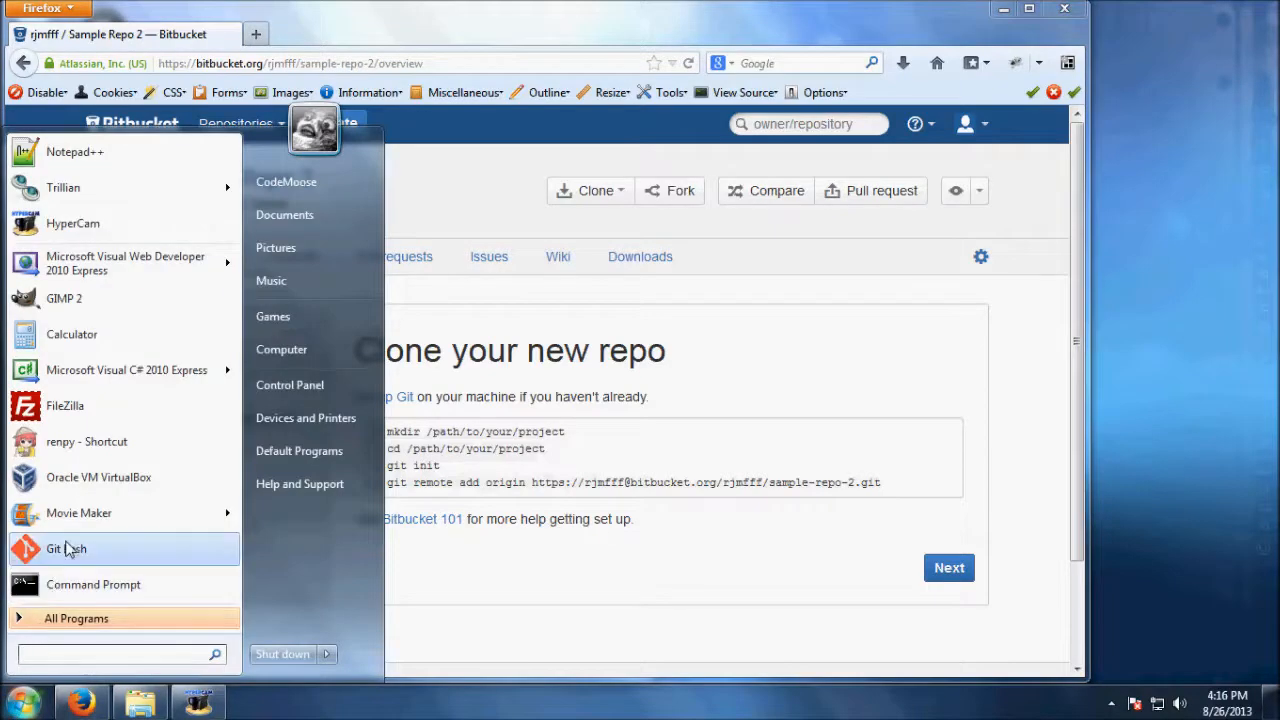
left_click(66, 549)
type("cd")
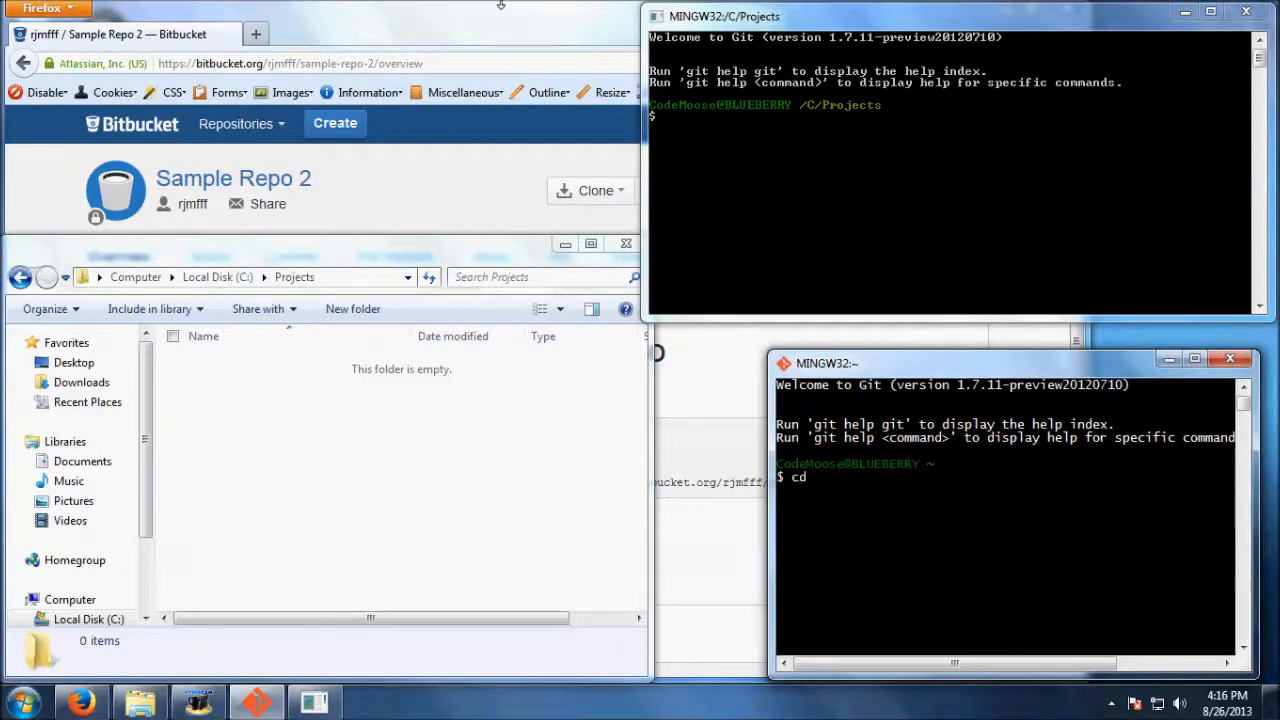
type("/C/Projects")
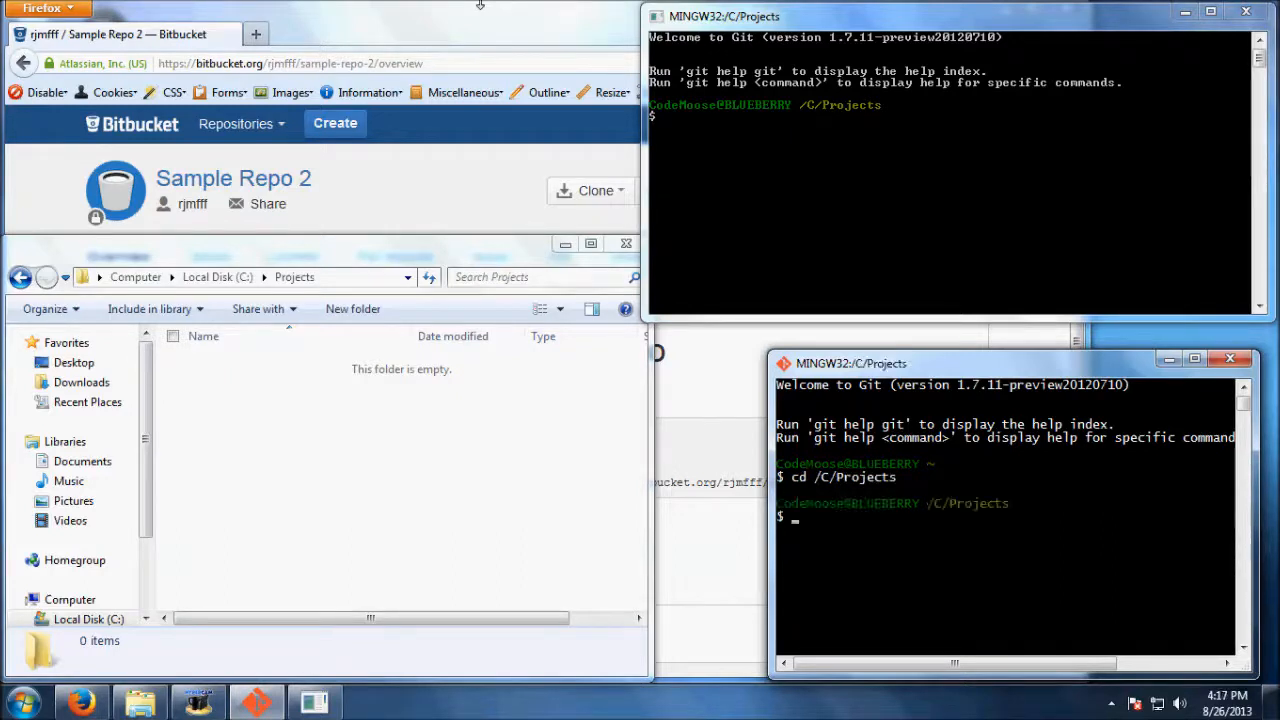
mouse_move(960, 276)
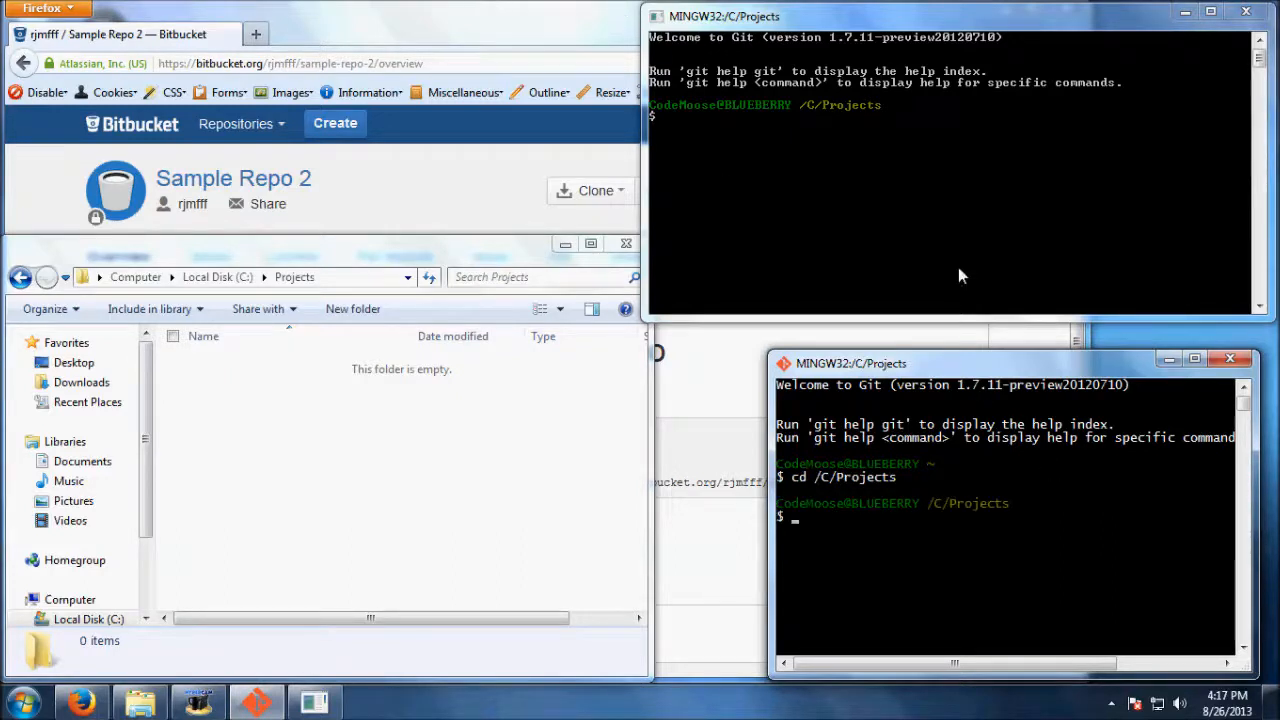
mouse_move(905, 410)
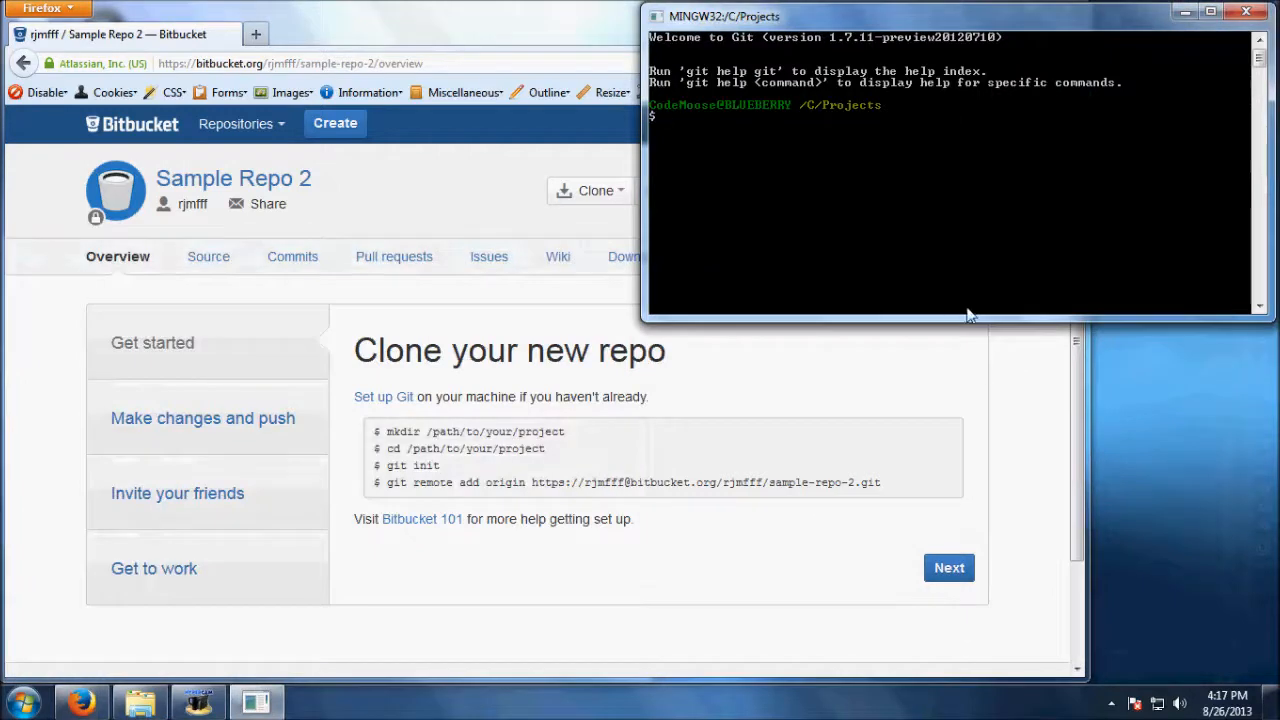
type("git init")
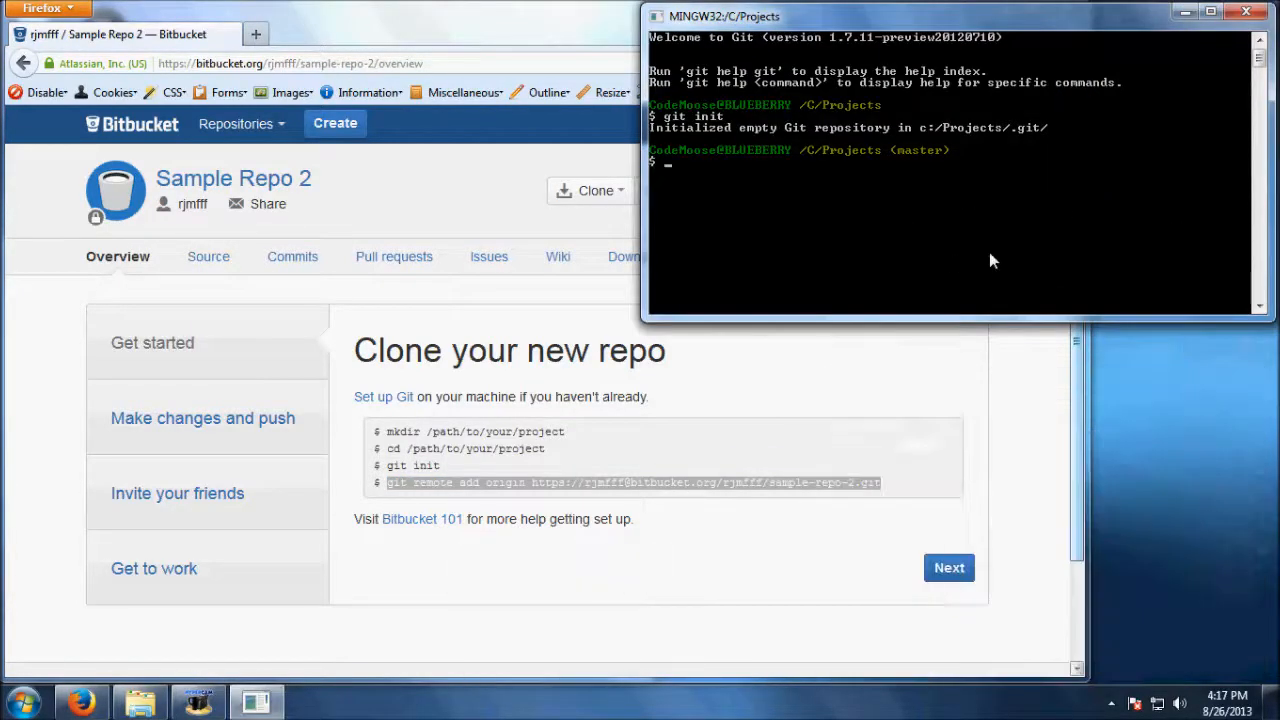
left_click(651, 20)
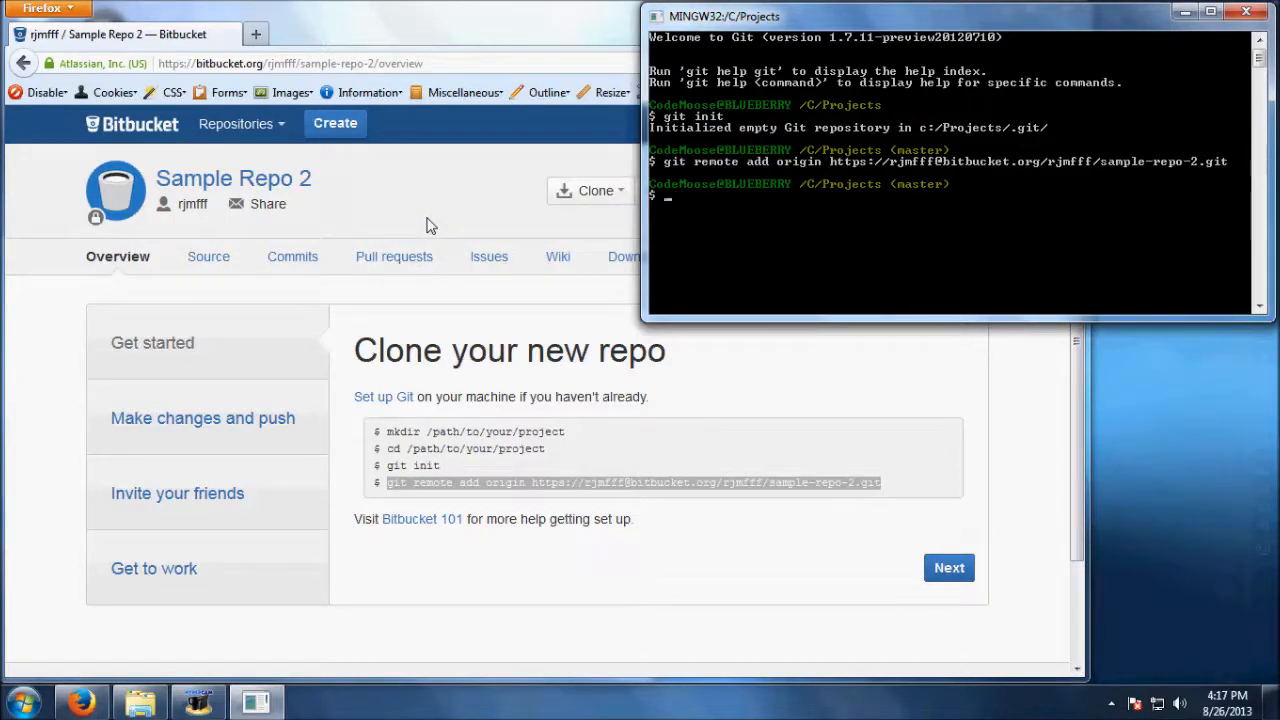
Step: Create sample.txt in C:\Projects containing a line of sample text, saved
left_click(139, 698)
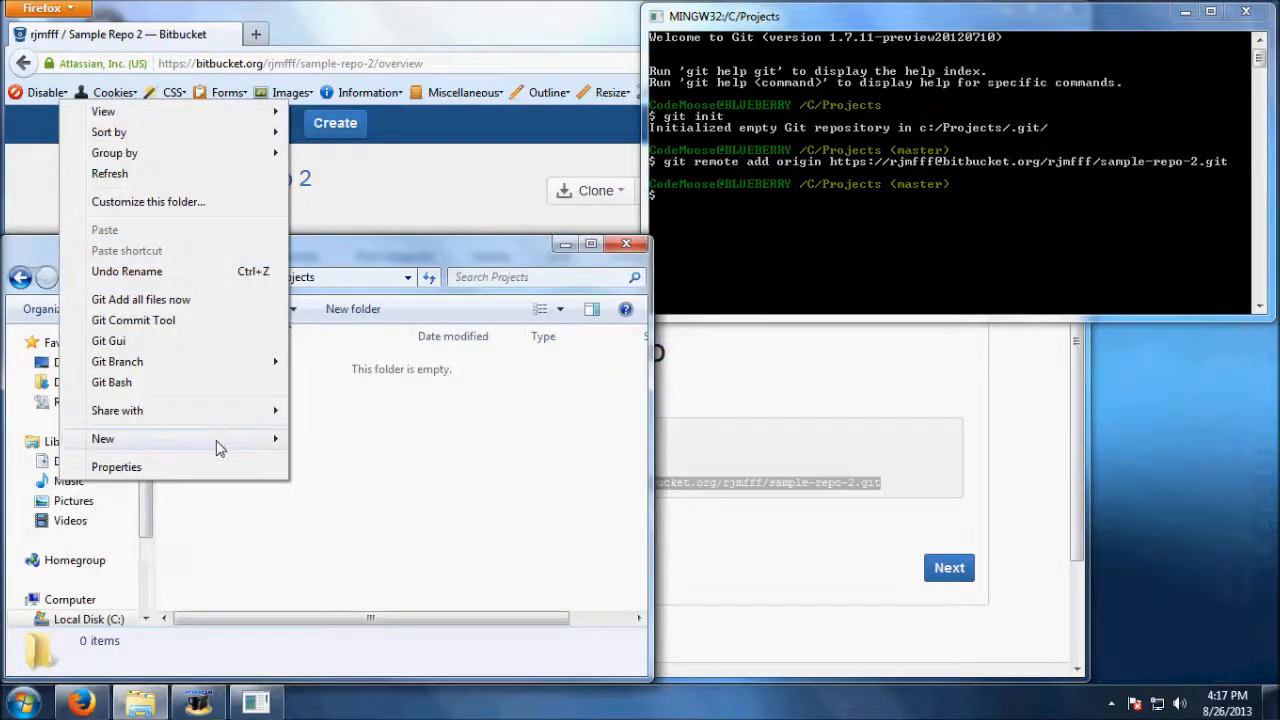
left_click(102, 438)
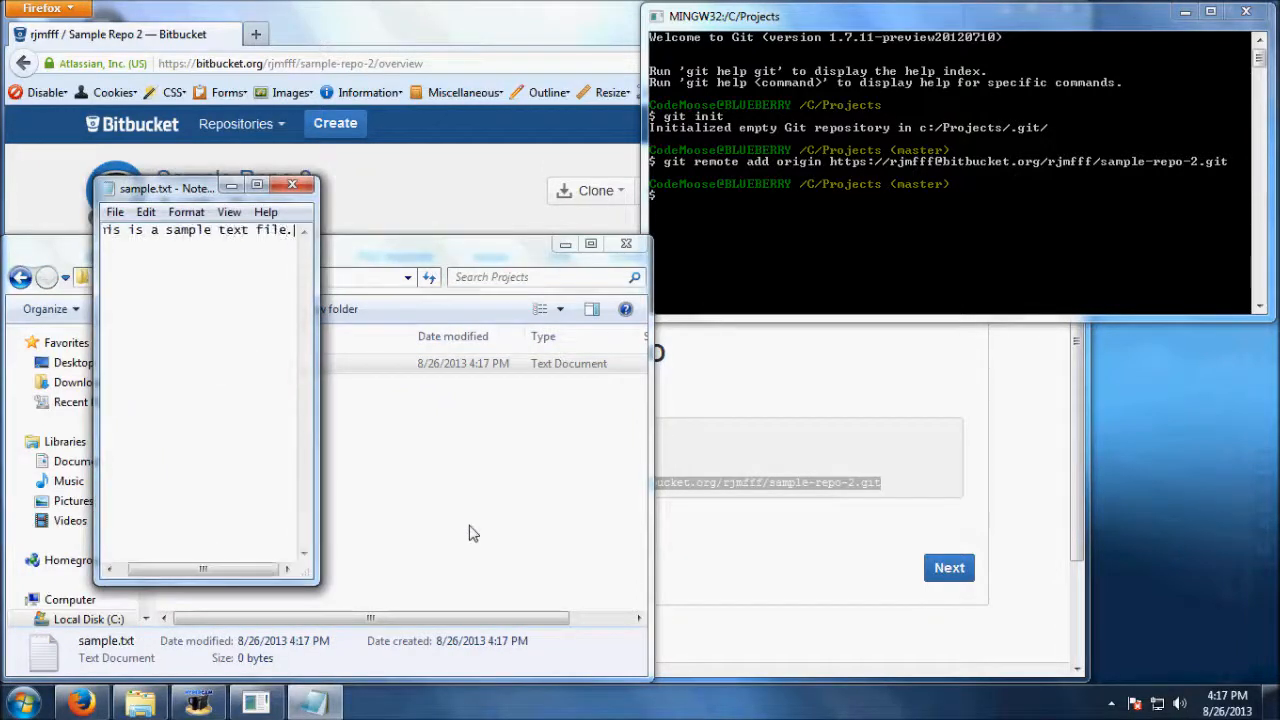
left_click(292, 186)
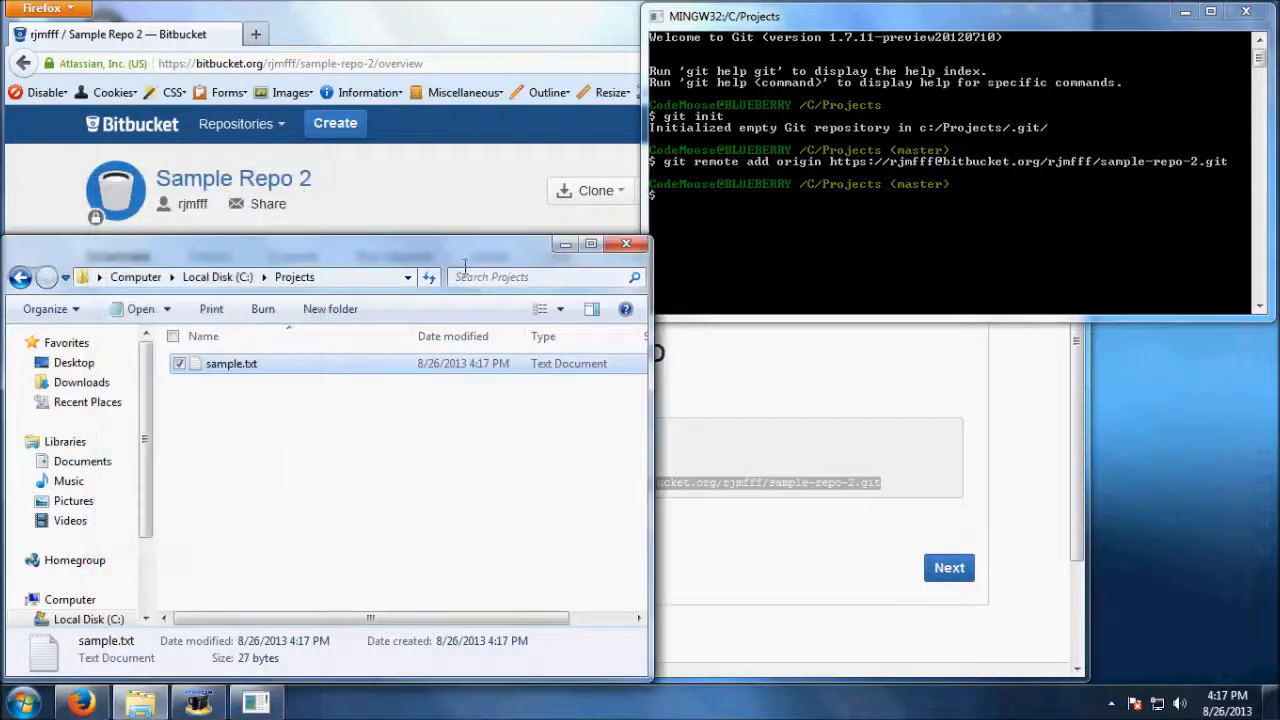
Step: Check git status, stage sample.txt, and commit it with message 'Sample file'
type("git")
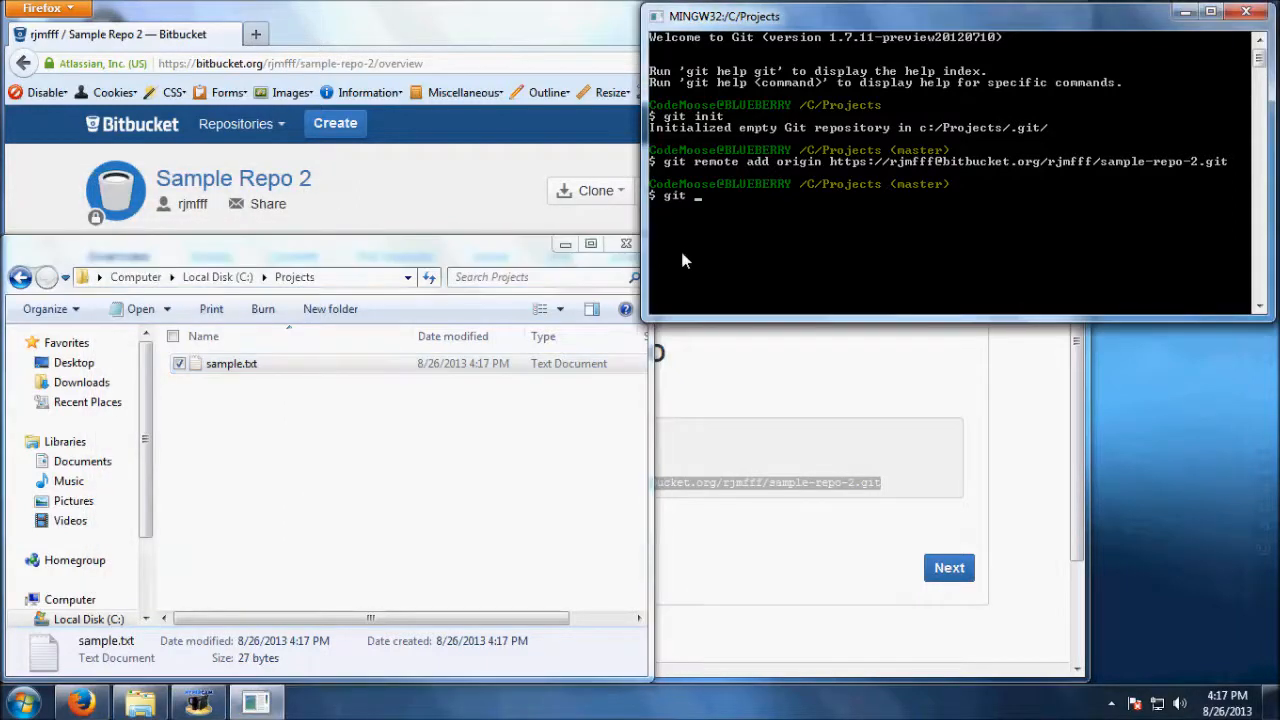
key("Return")
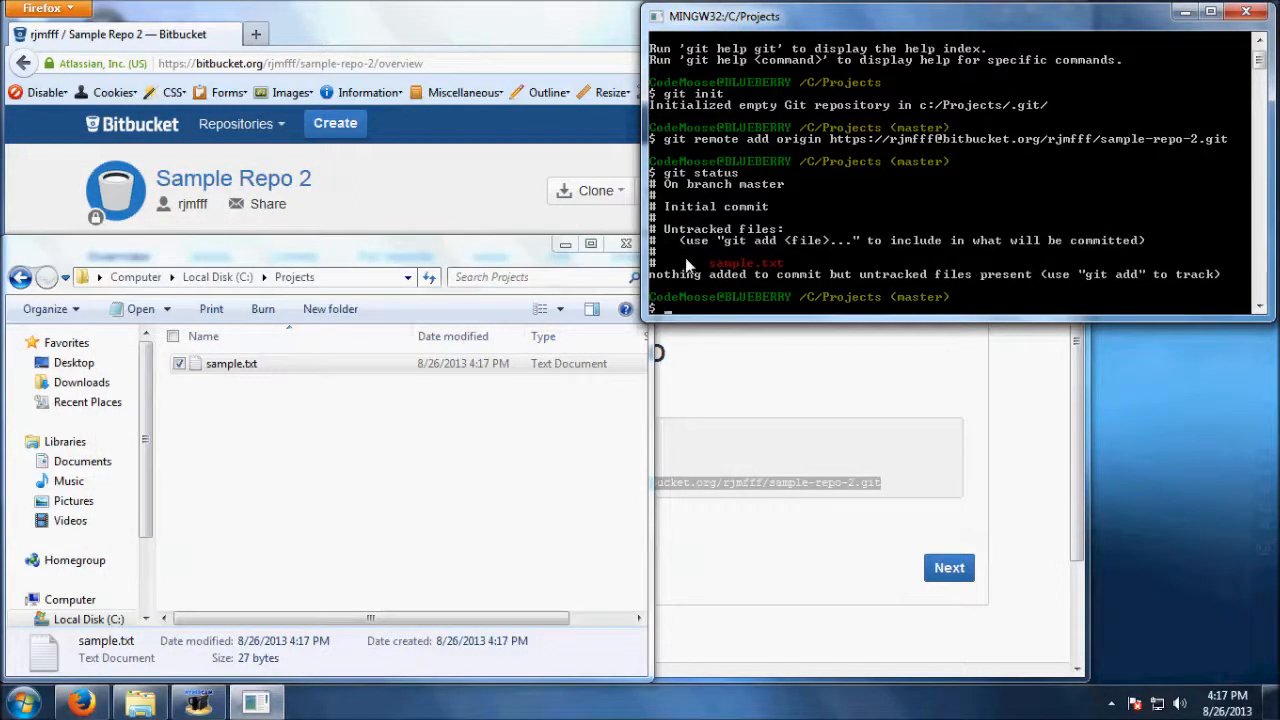
mouse_move(760, 470)
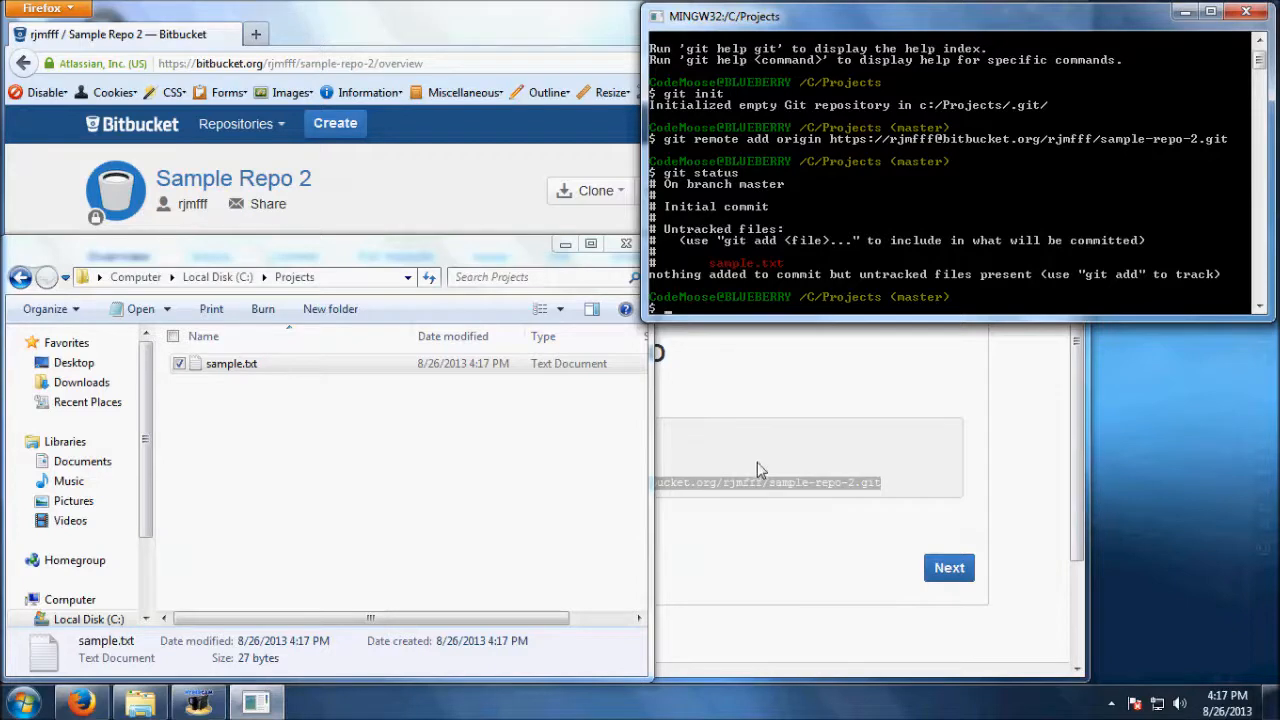
type("git add sample.txt")
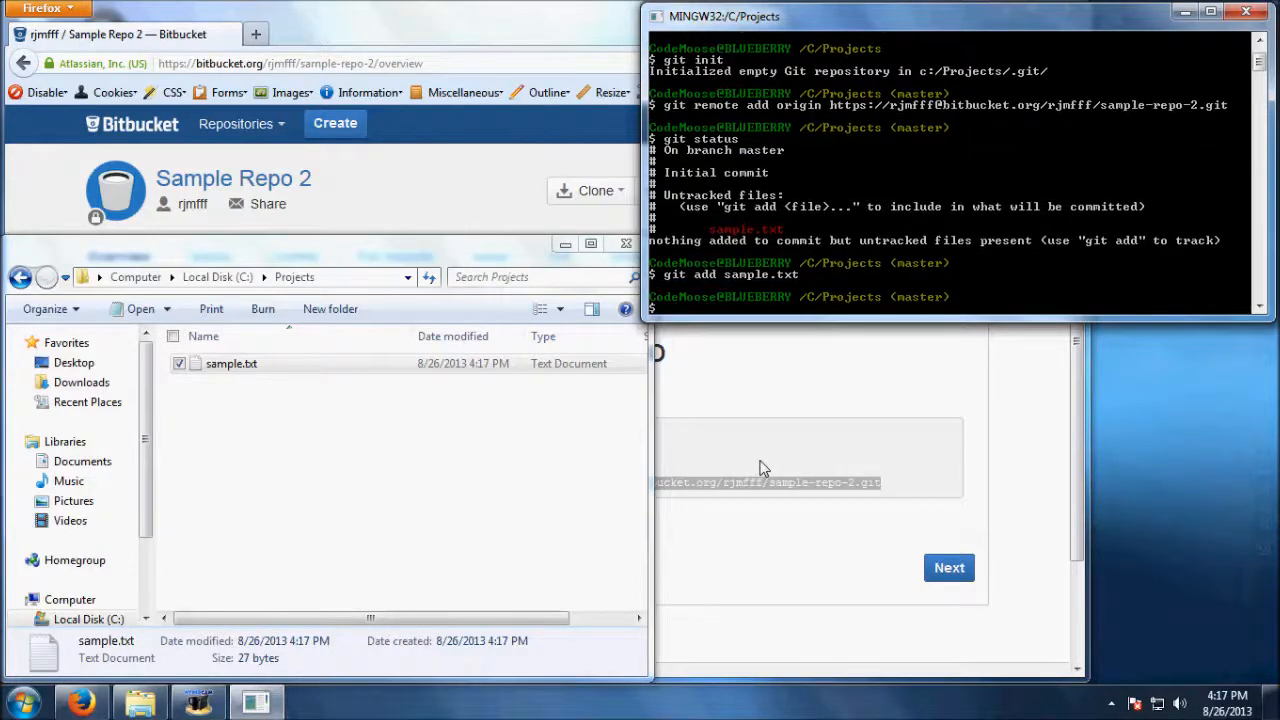
type("git sta")
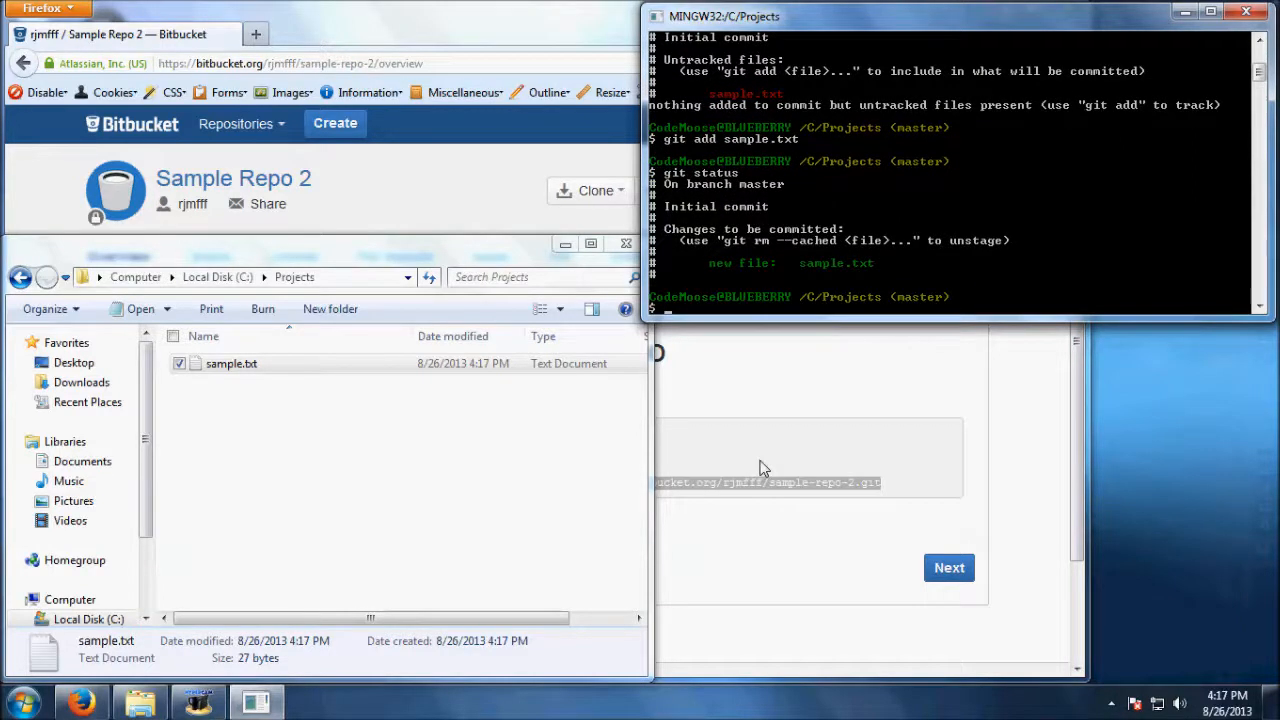
type("git commit")
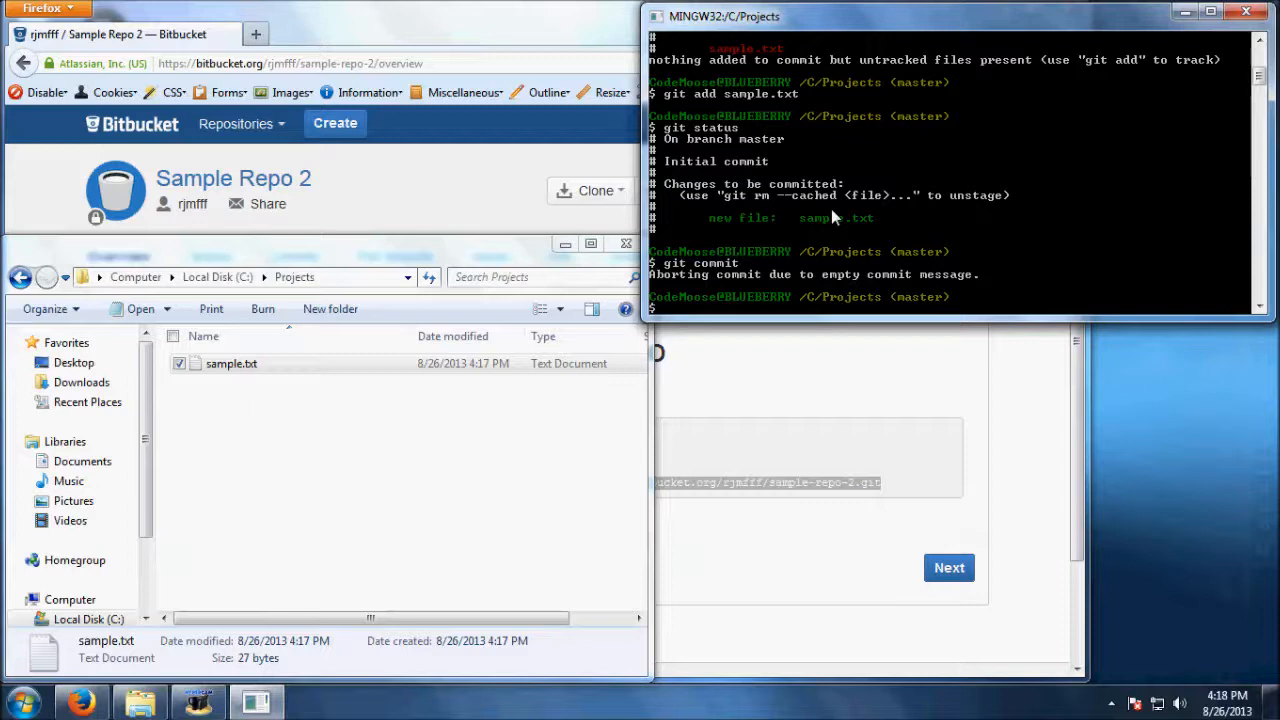
type("git con")
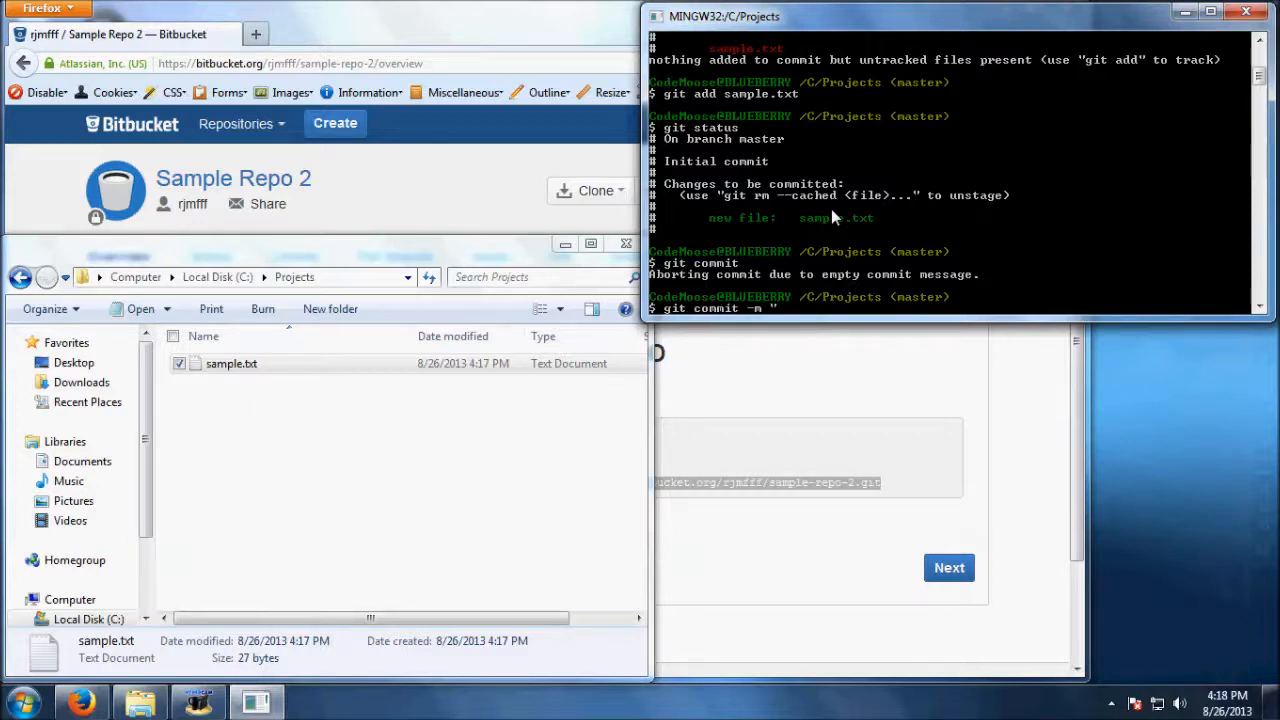
type("Sample file\"")
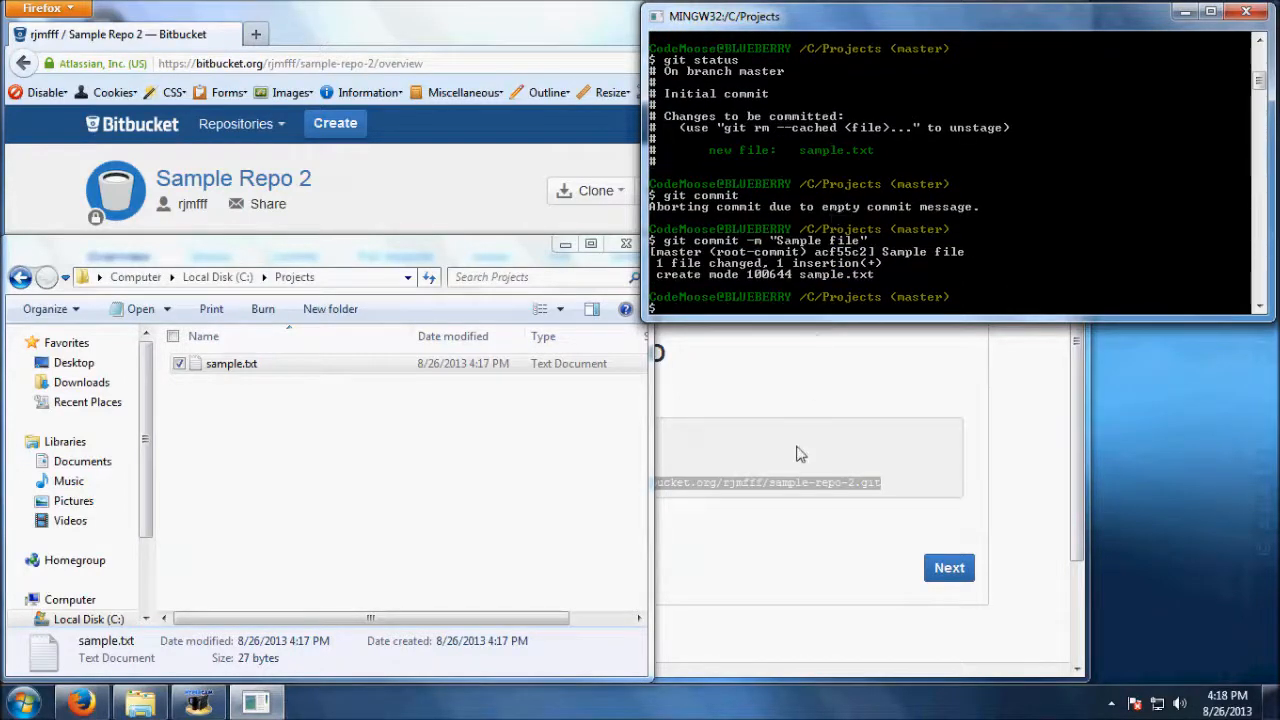
Step: Retry git push -u origin master with the Bitbucket password after failed authentication
type("git push -ui")
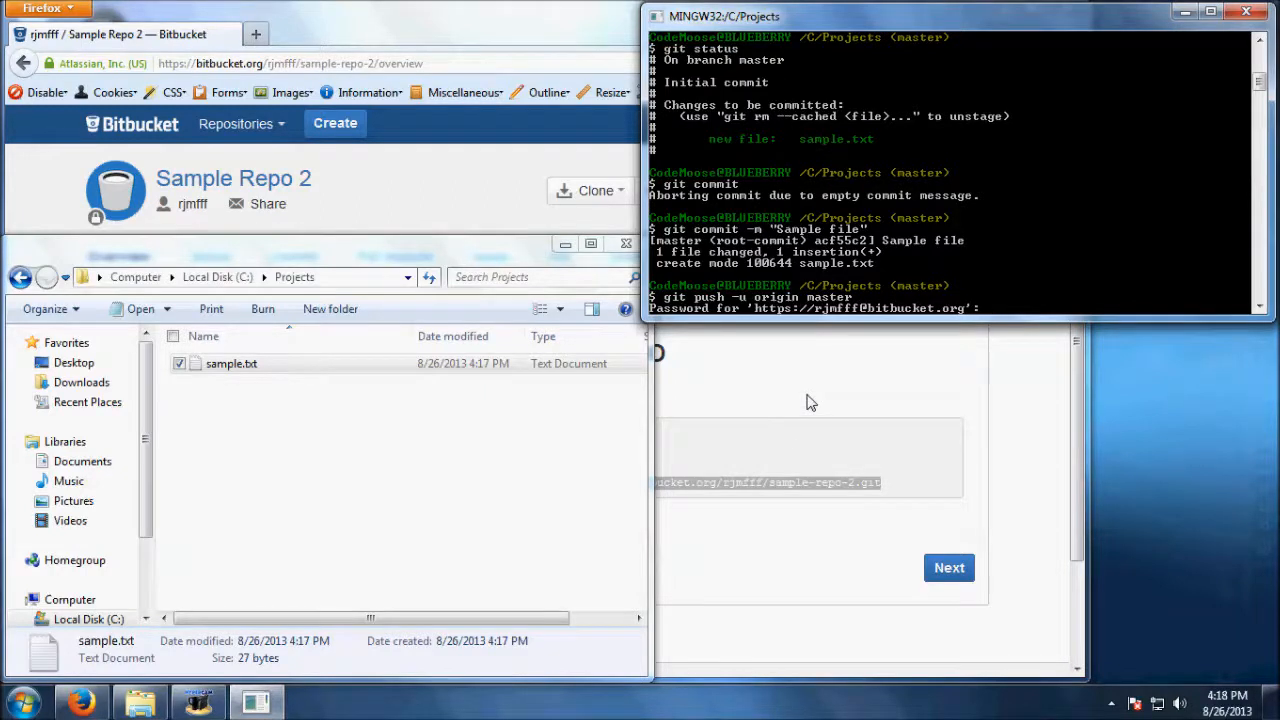
key("Return")
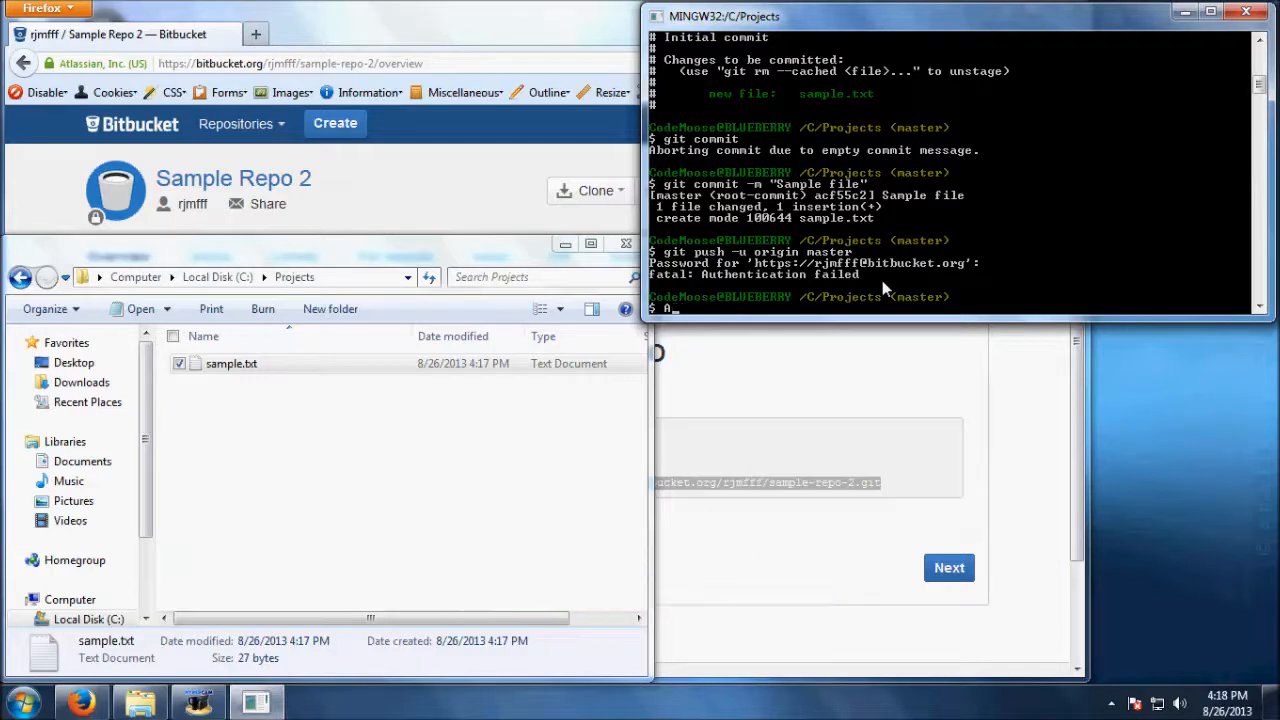
type("git push -u o")
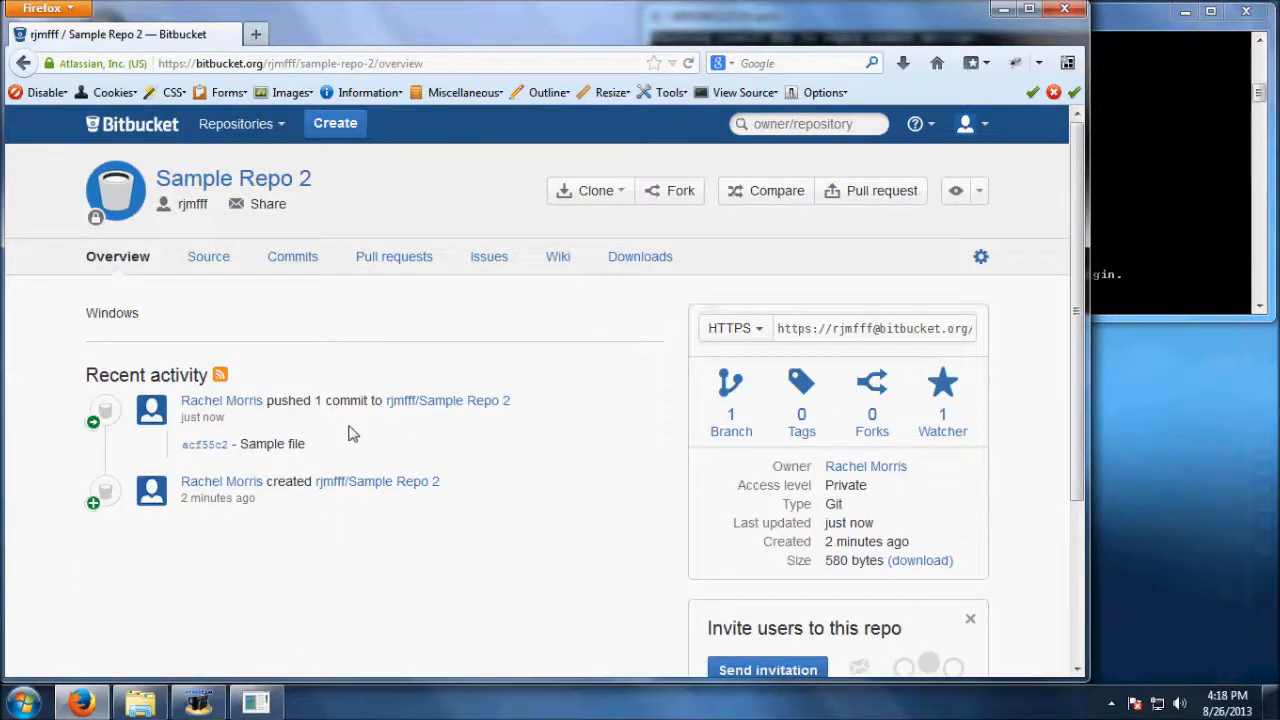
mouse_move(344, 452)
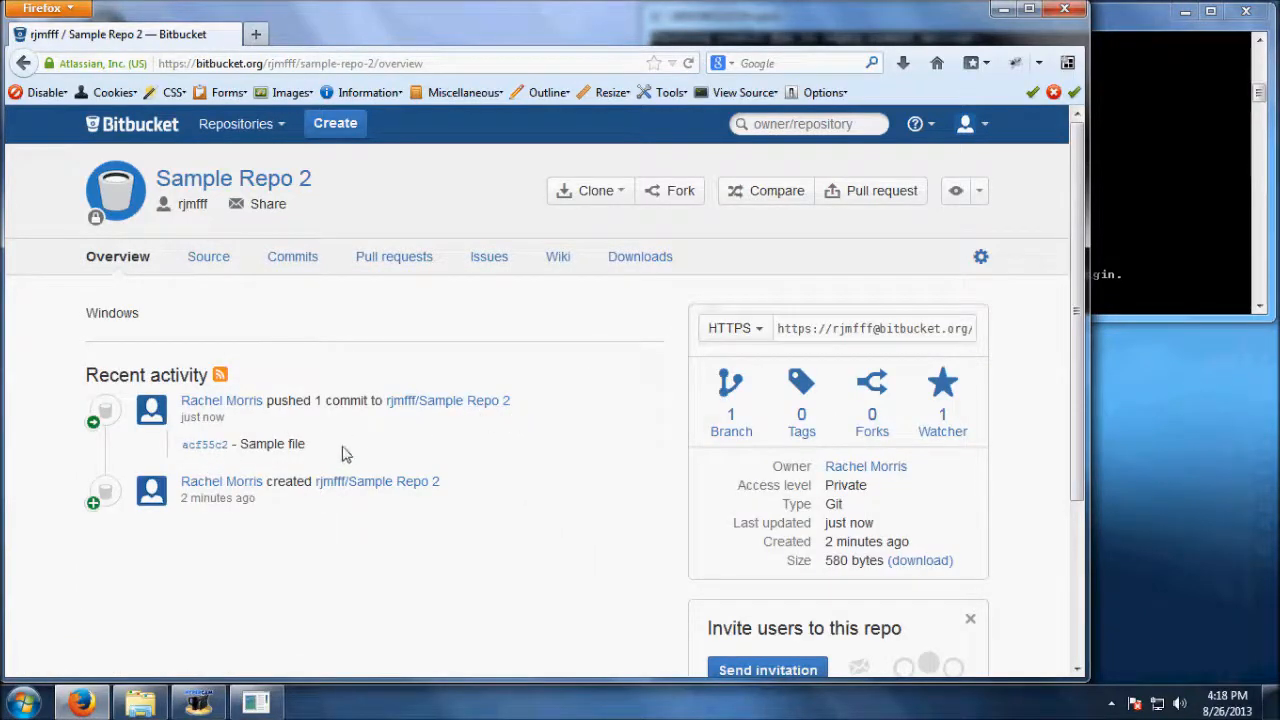
Step: Browse Sample Repo 2's Source files and view sample.txt's contents
left_click(208, 256)
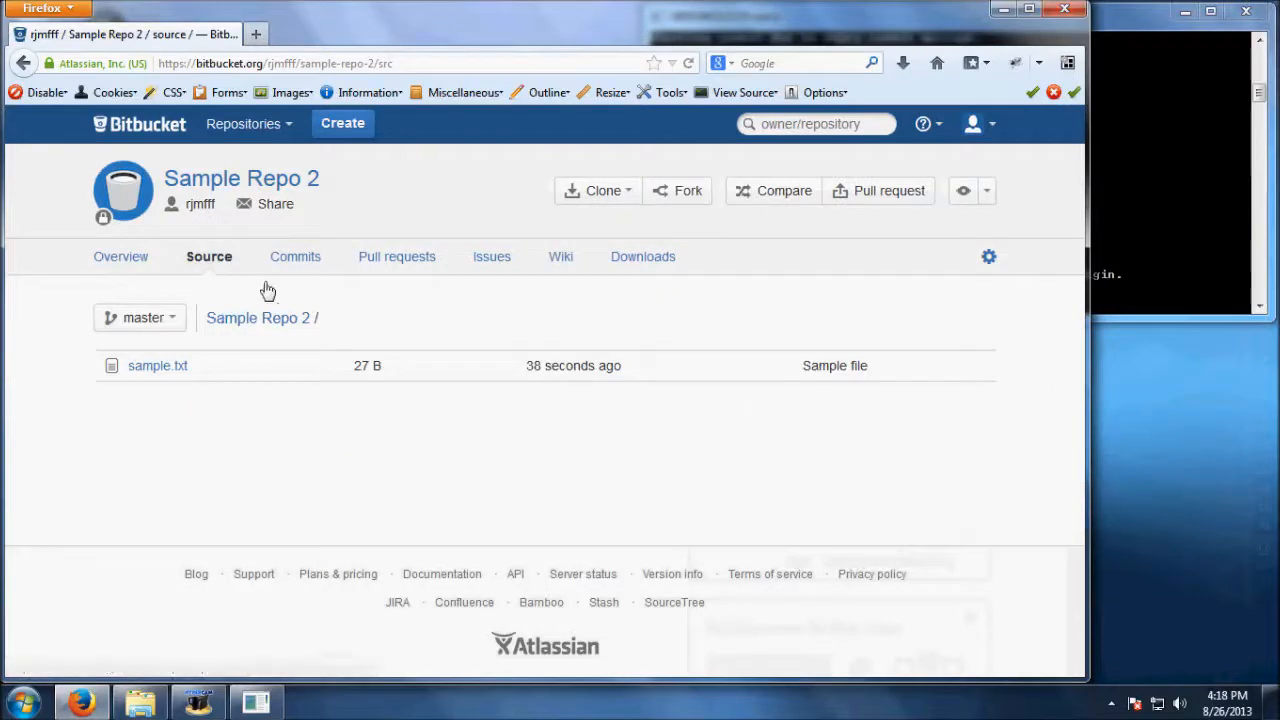
left_click(157, 366)
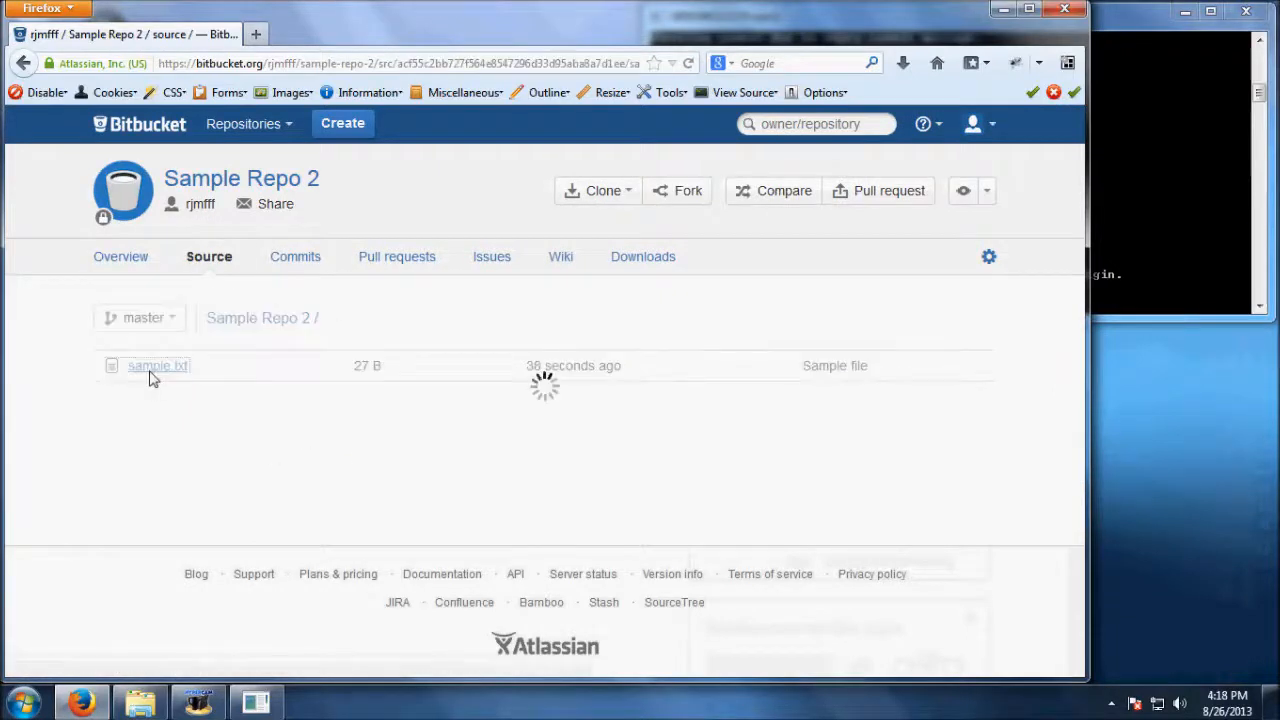
left_click(157, 365)
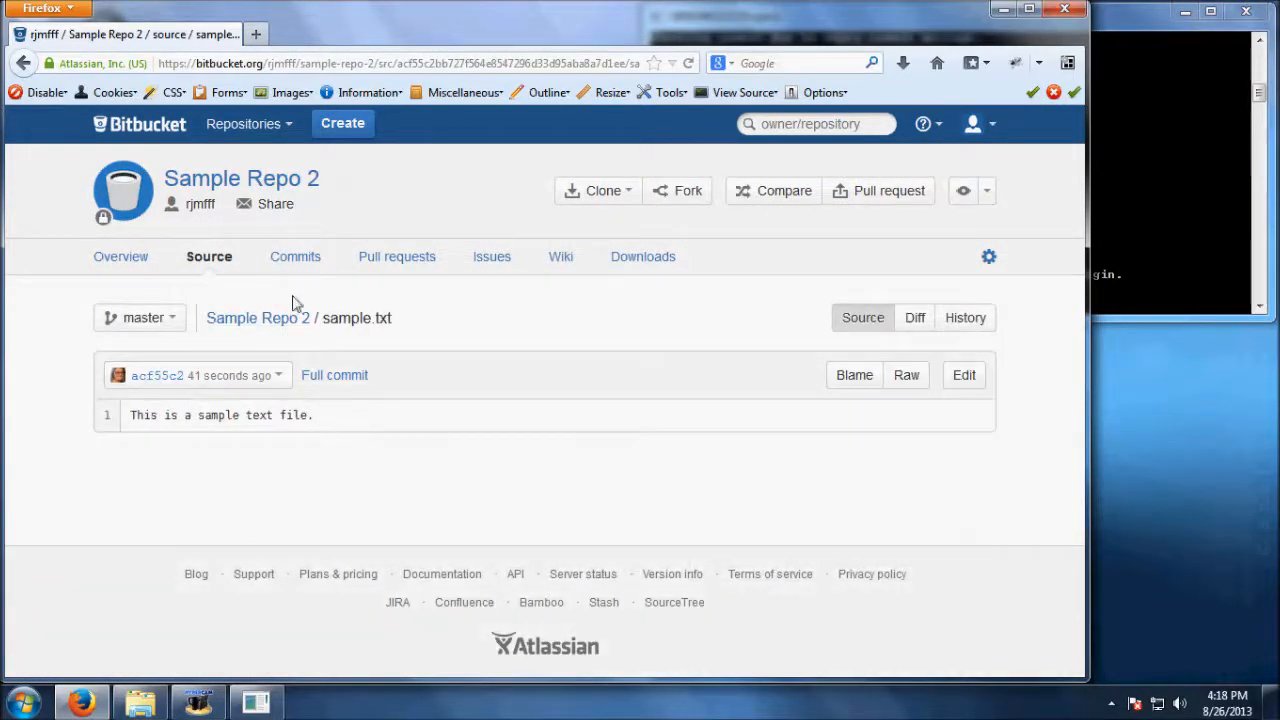
left_click(293, 256)
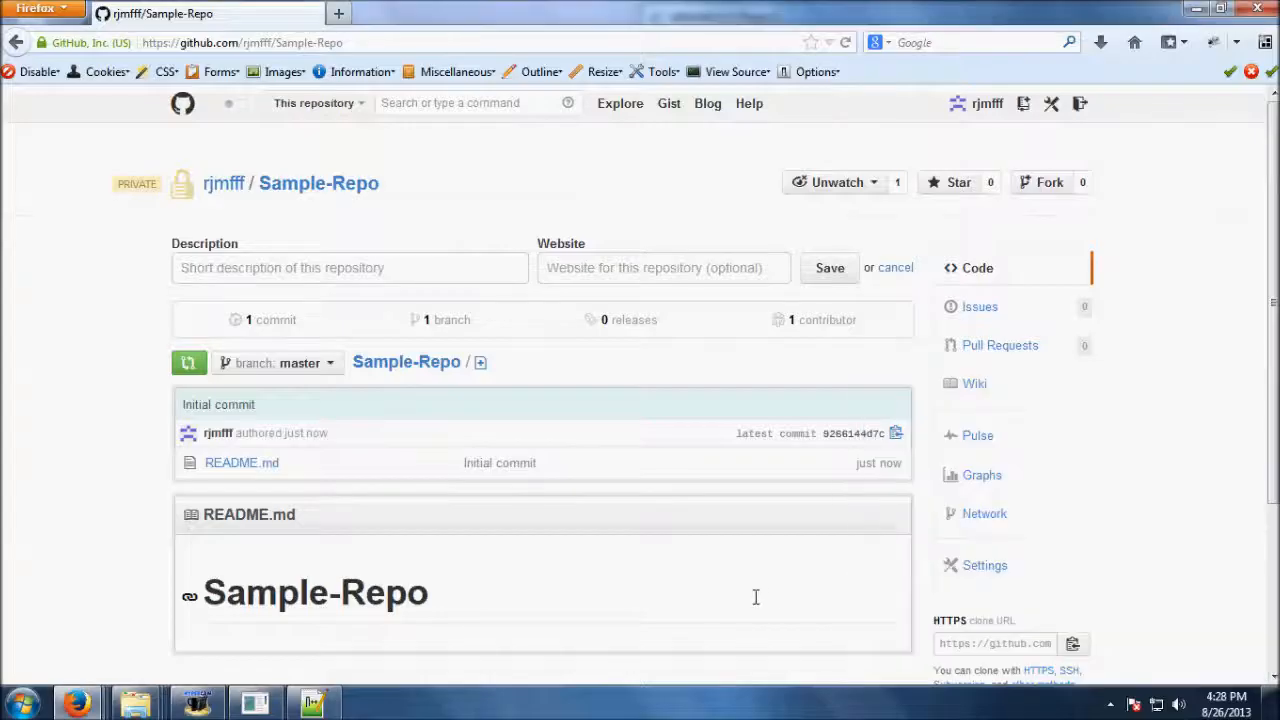
mouse_move(753, 592)
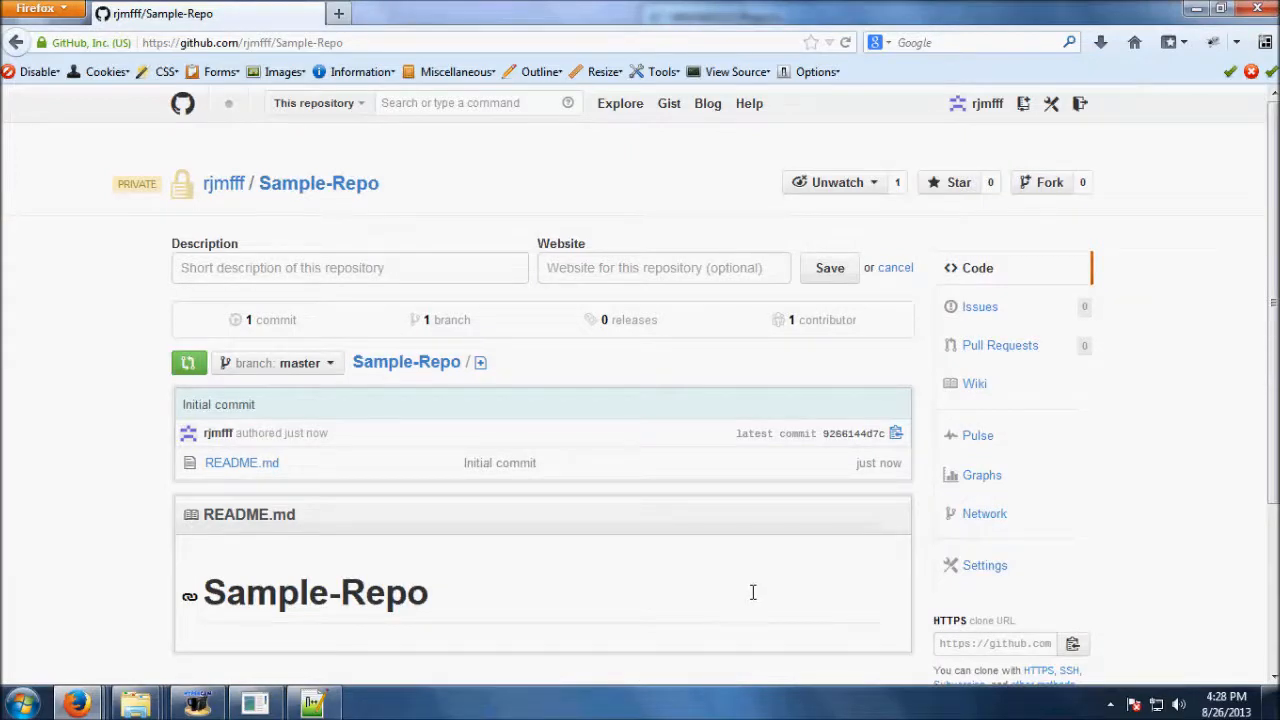
mouse_move(778, 510)
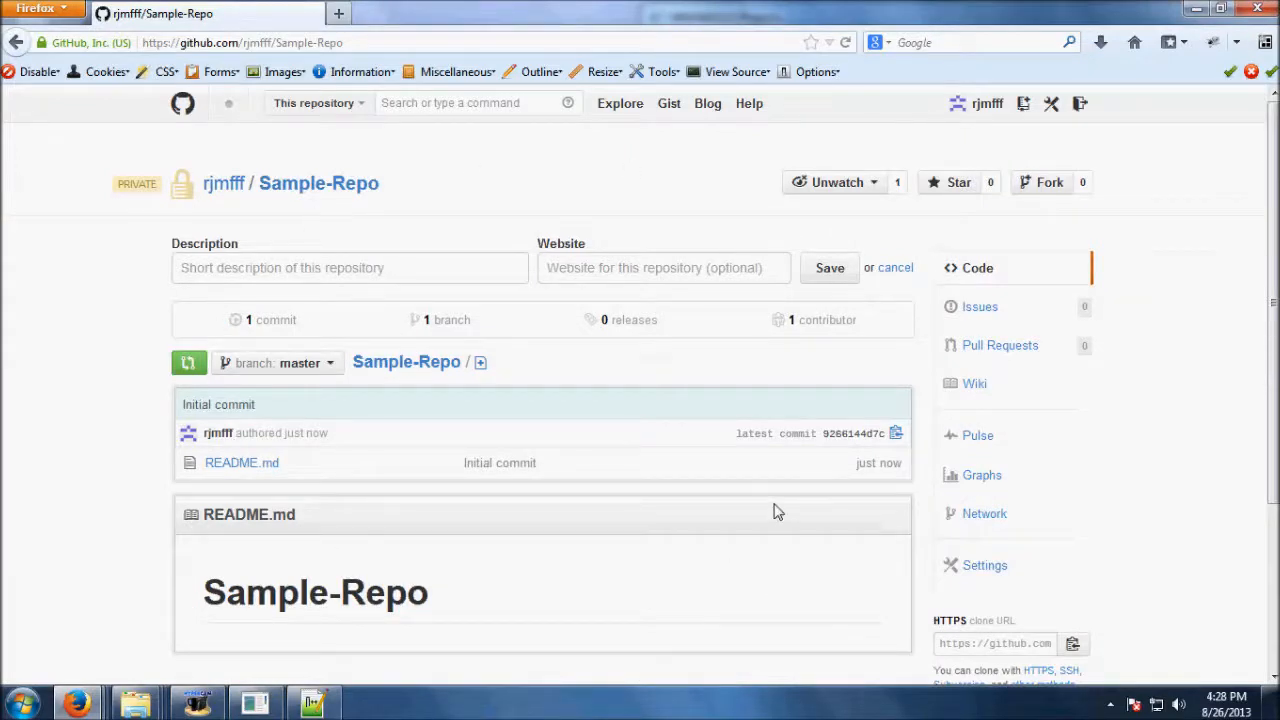
scroll("down", 3)
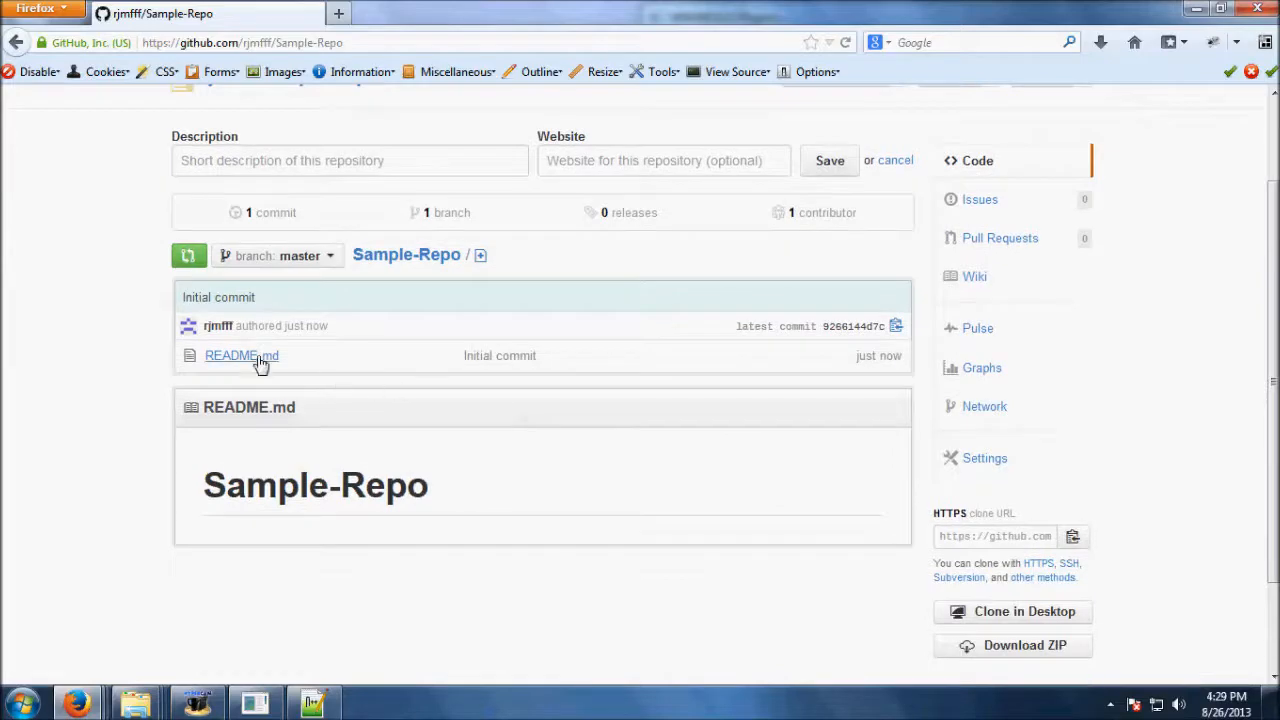
mouse_move(320, 505)
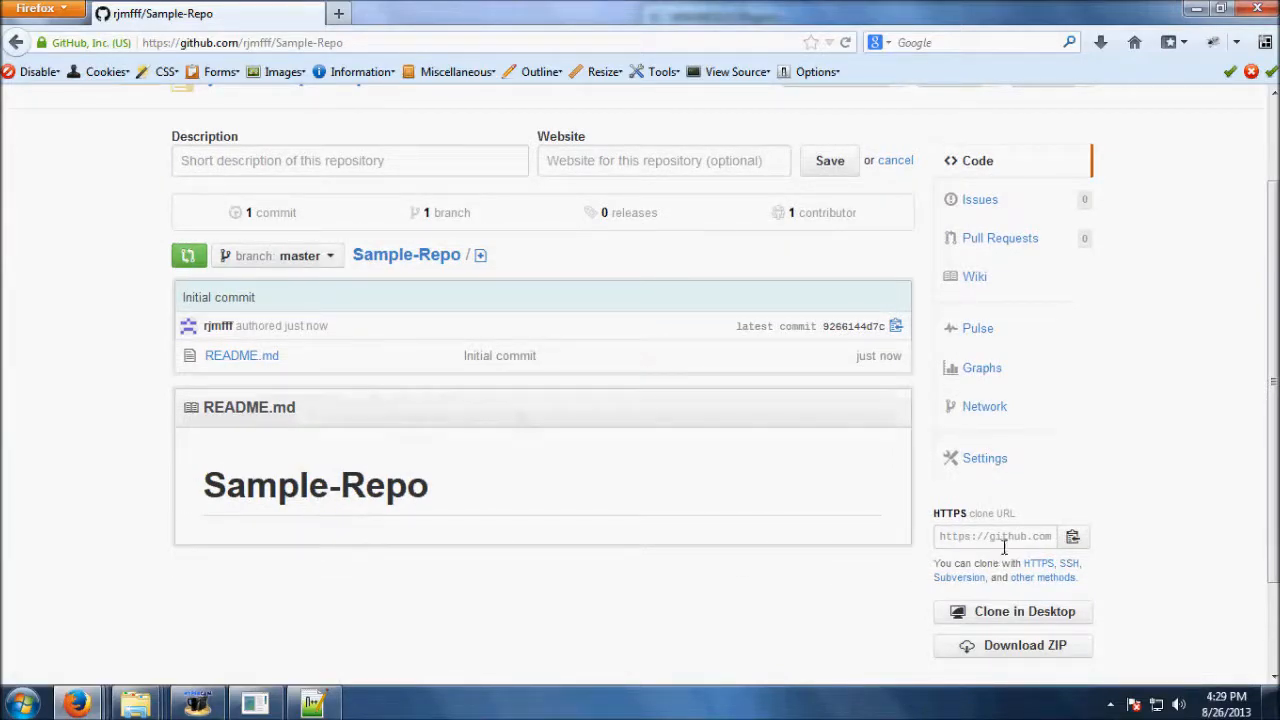
Step: Copy the GitHub HTTPS clone URL and create a 'GitHub project' folder in Projects
right_click(995, 536)
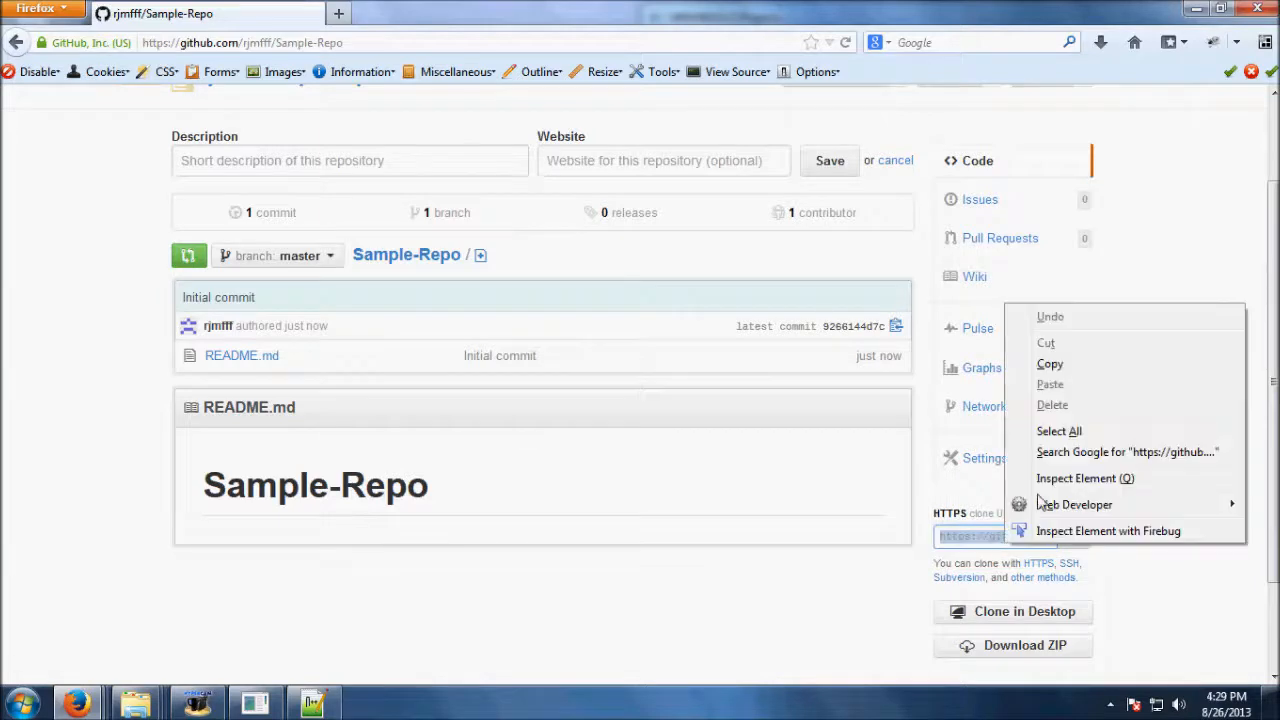
left_click(567, 556)
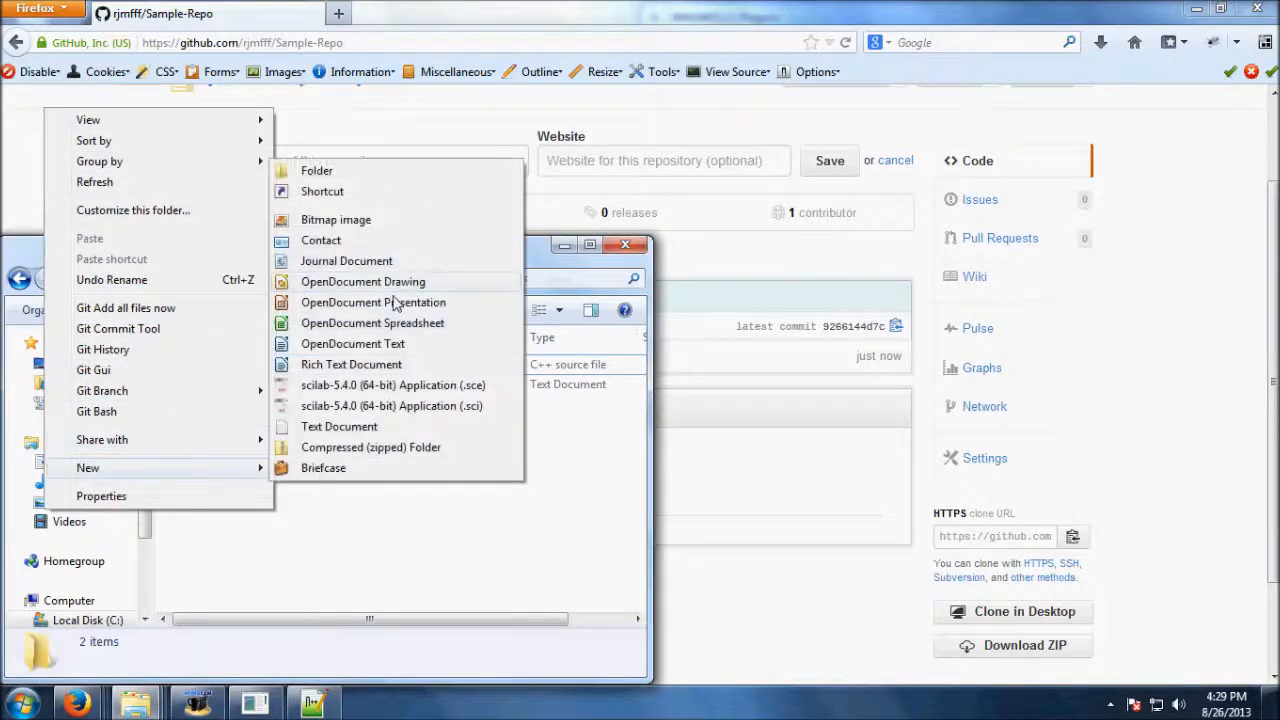
left_click(316, 170)
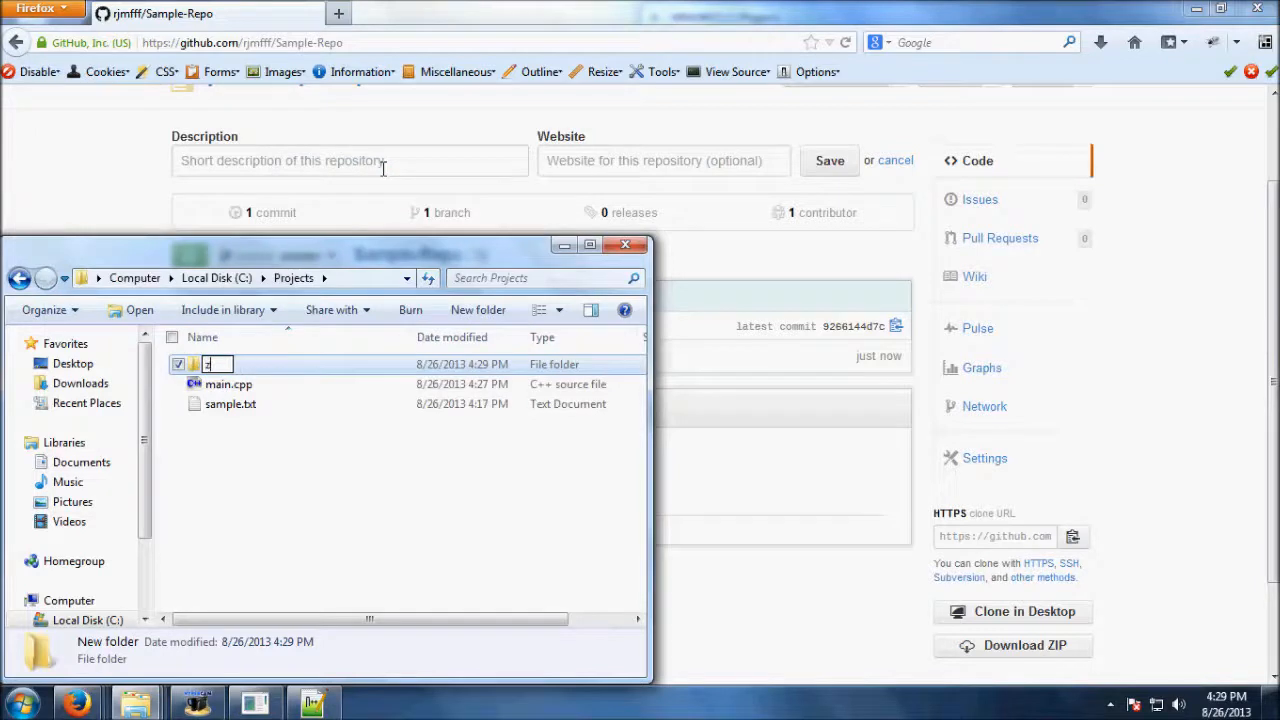
type("GitHub project")
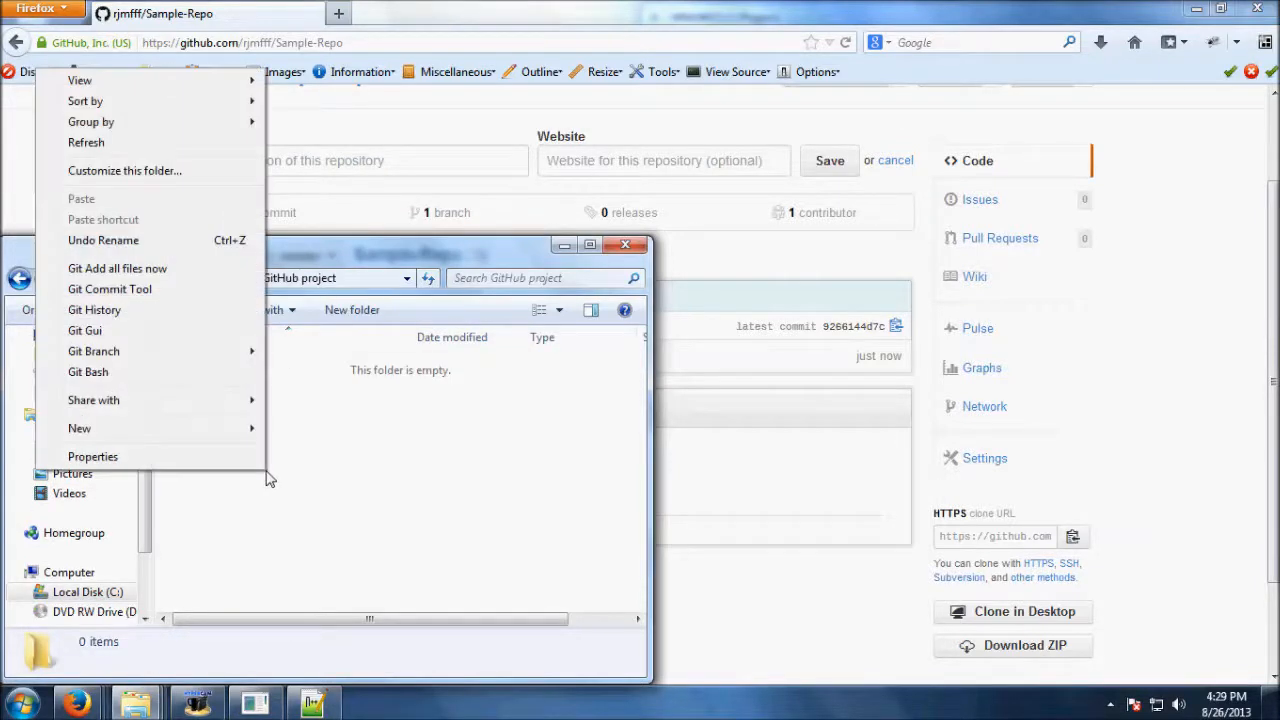
Step: Run git clone with the pasted GitHub URL, log in, and open the Sample-Repo folder
left_click(88, 371)
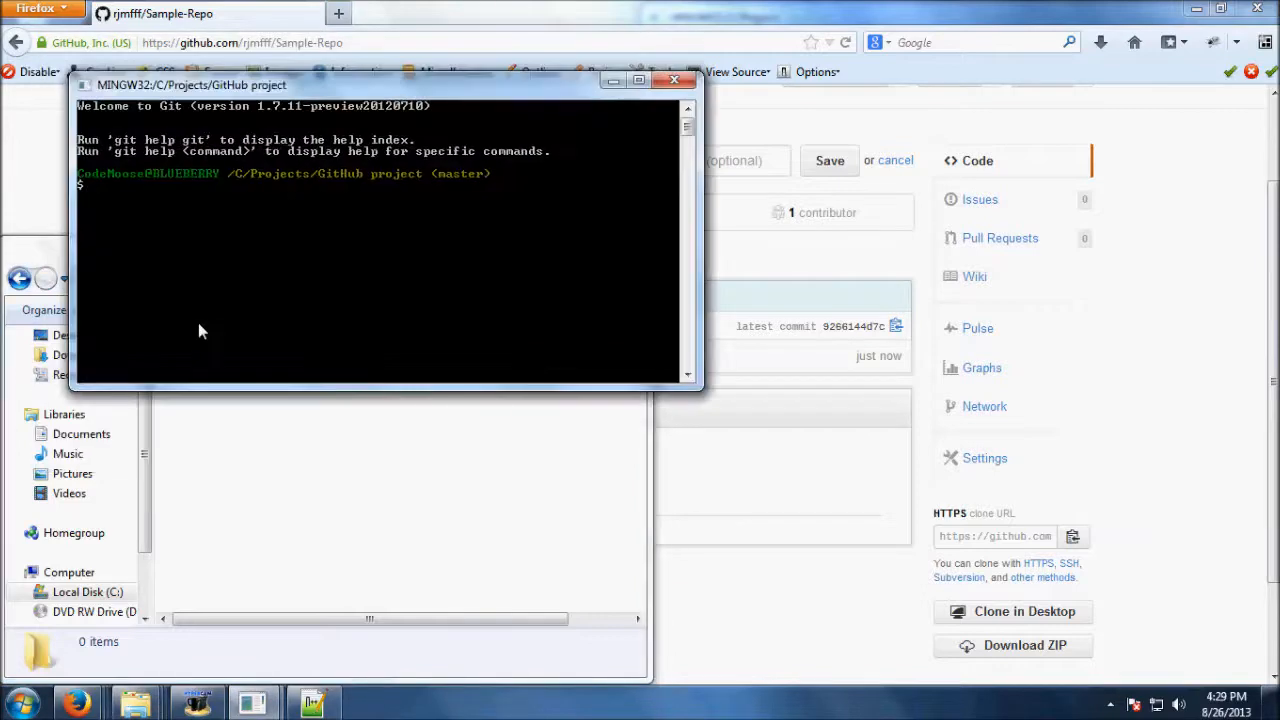
type("git clone")
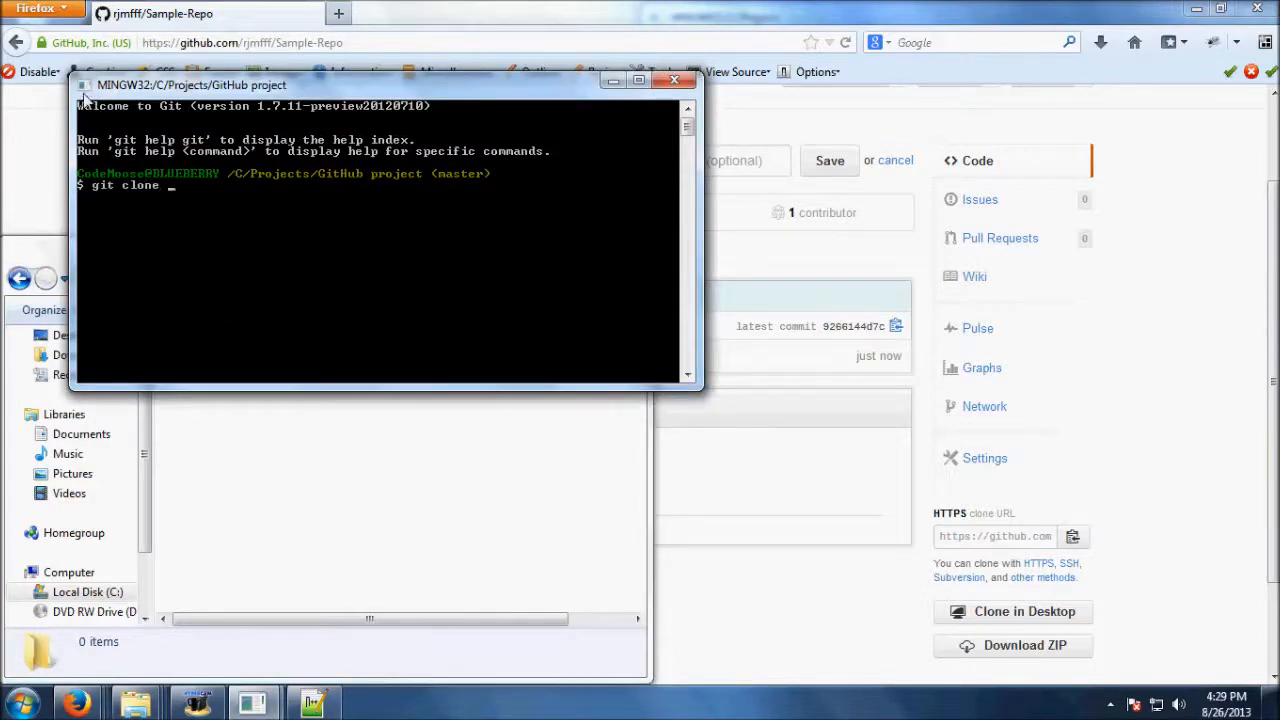
right_click(90, 85)
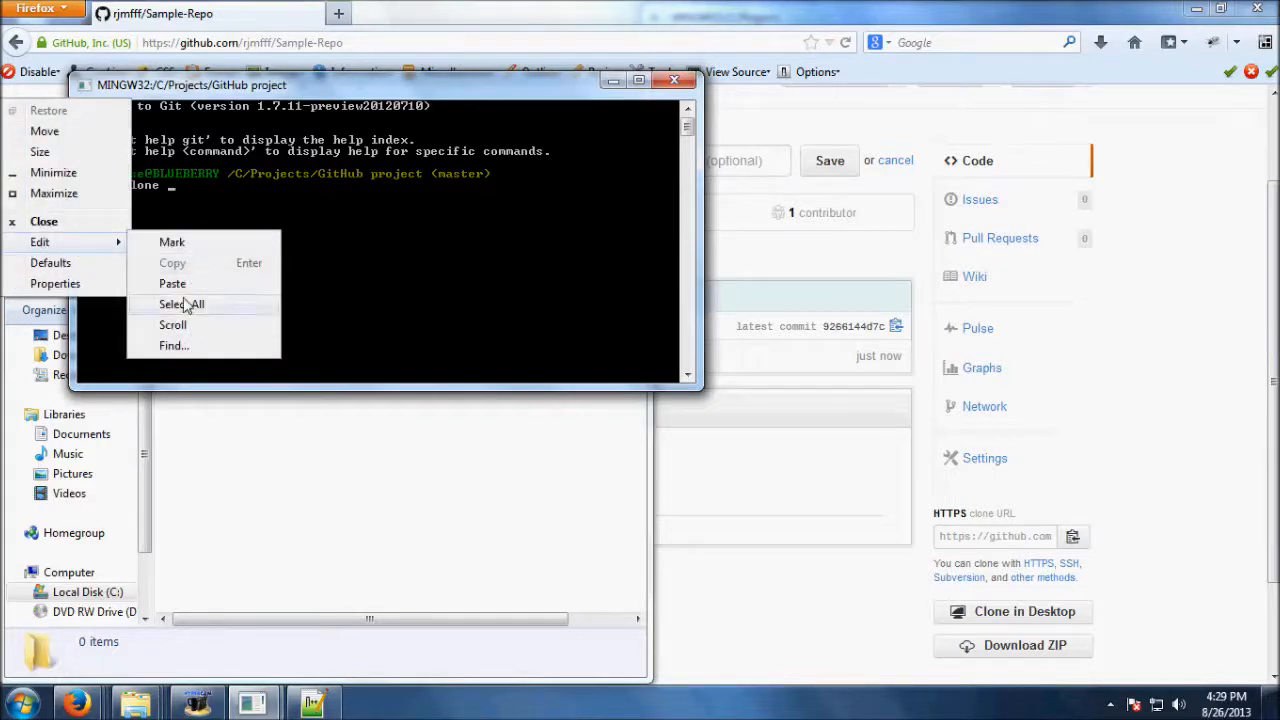
left_click(172, 283)
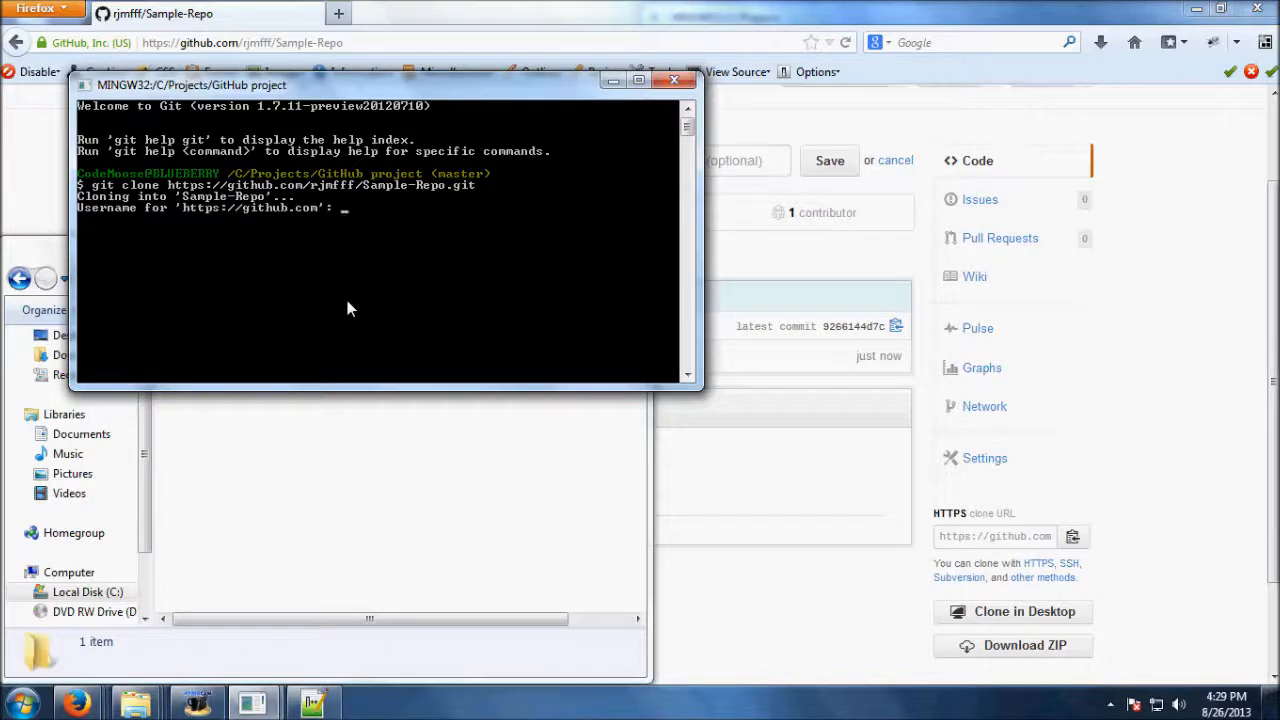
type("rjmfff")
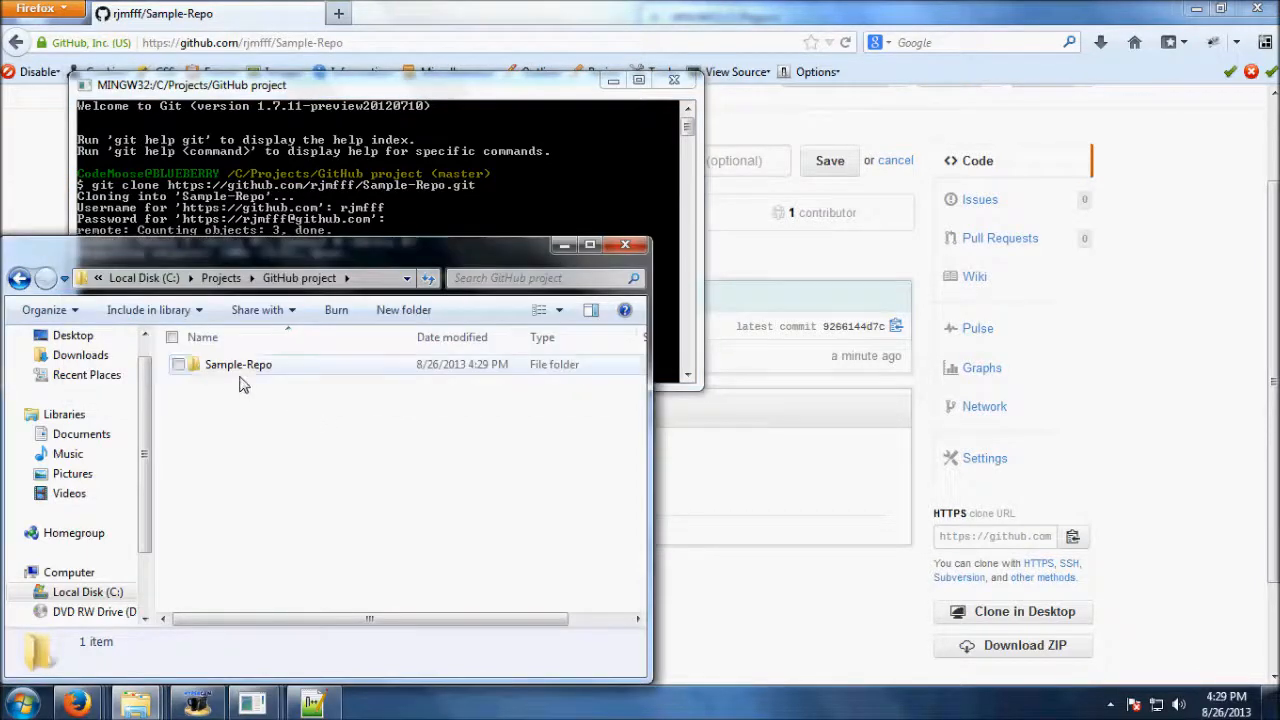
double_click(238, 364)
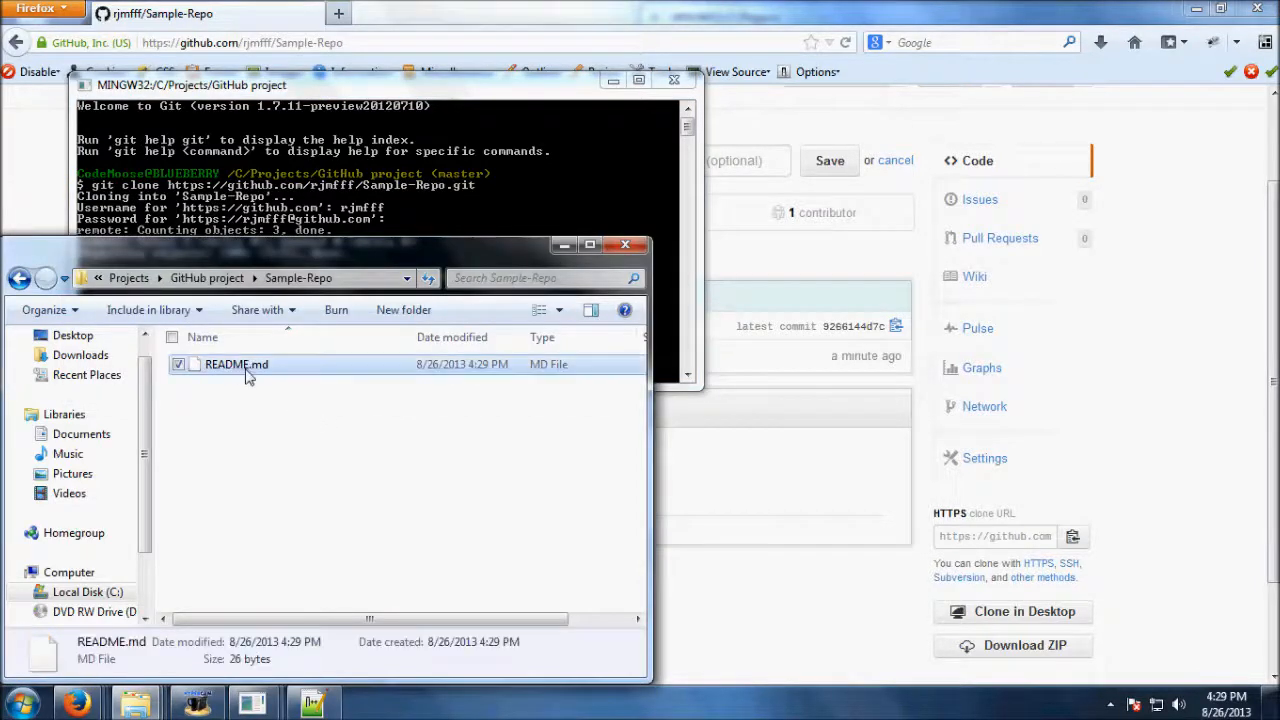
Step: Open the cloned README.md file in Sample-Repo
double_click(236, 364)
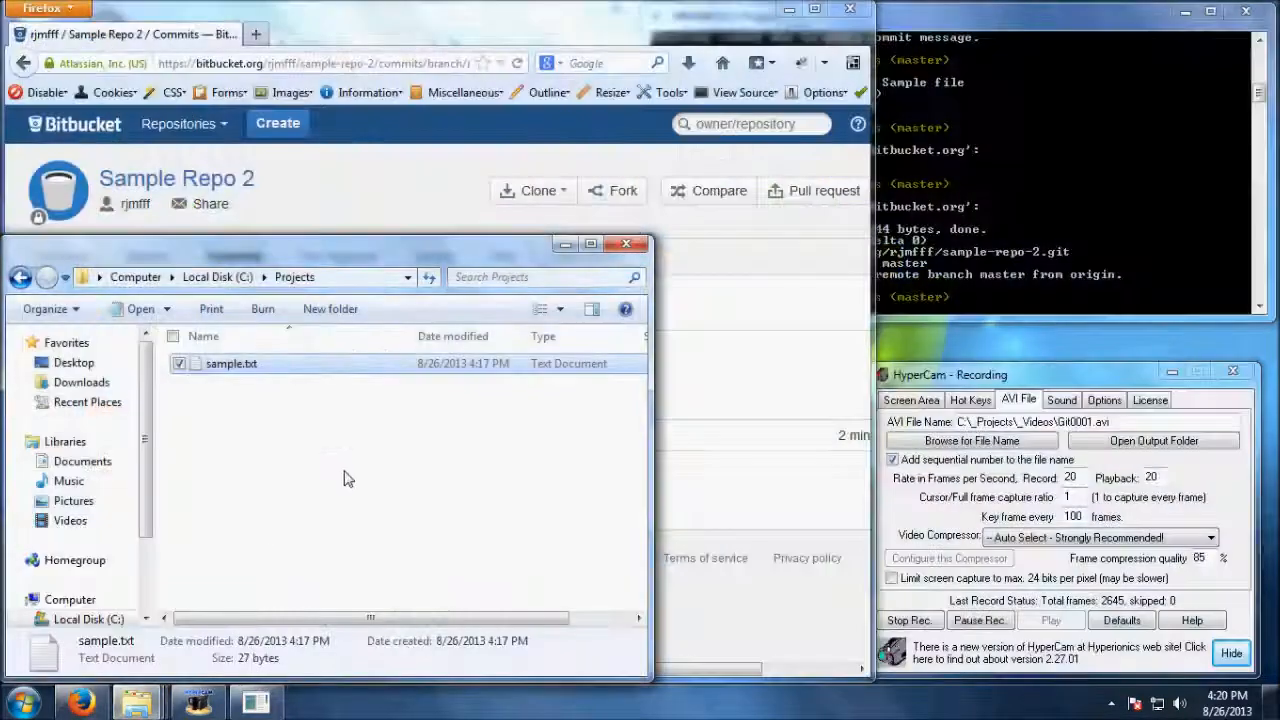
Step: Create main.cpp in Projects and write main() with num1 = 10, num2 = 20, printing 'Sum: '
right_click(347, 478)
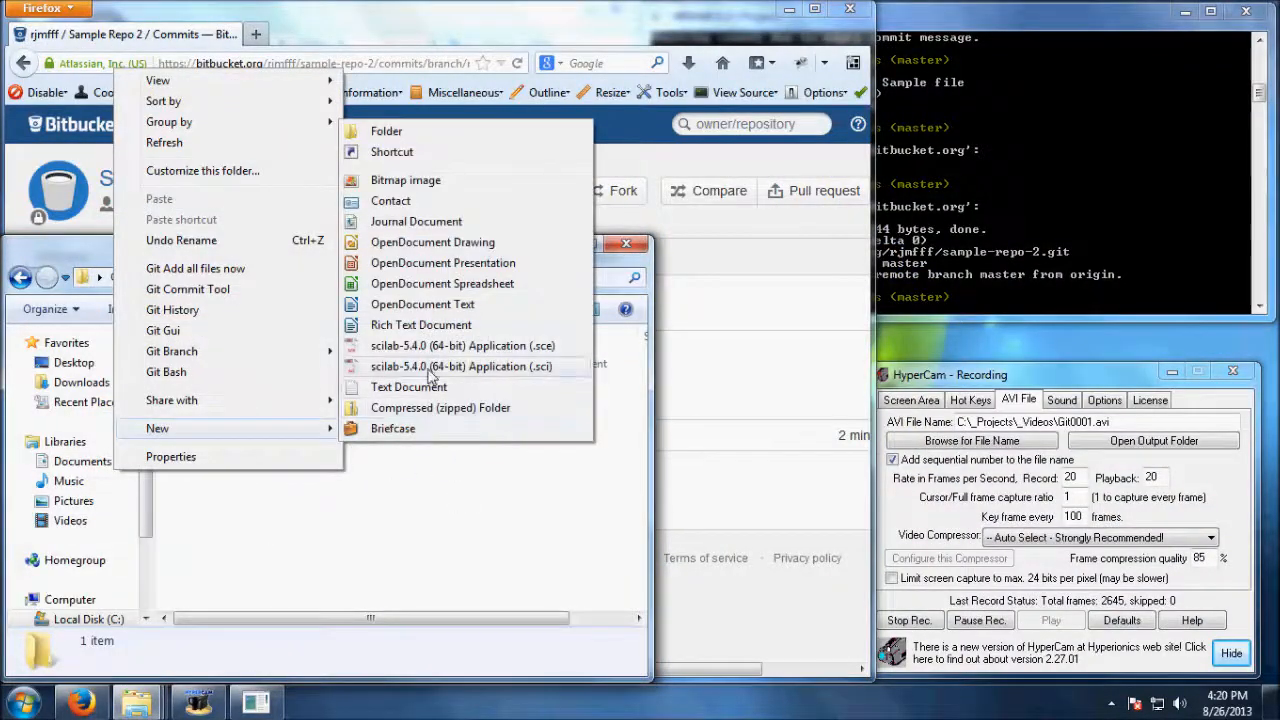
left_click(408, 386)
type("main.cpp")
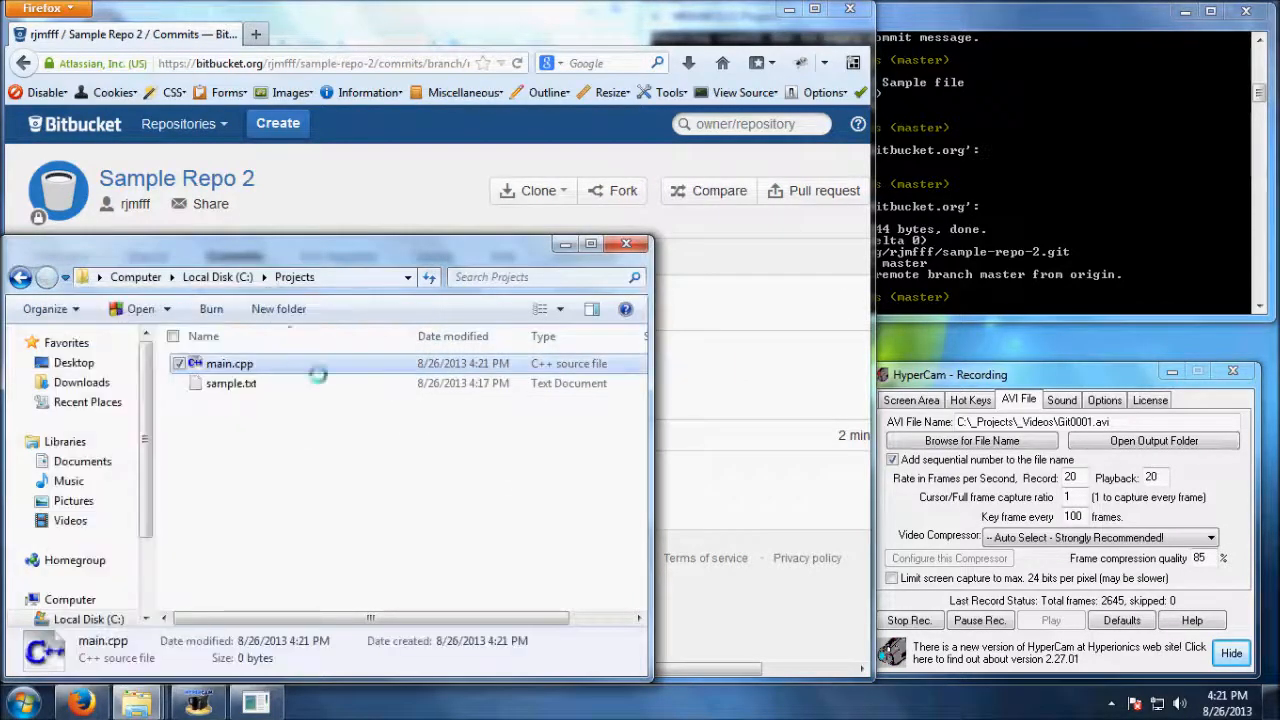
double_click(229, 363)
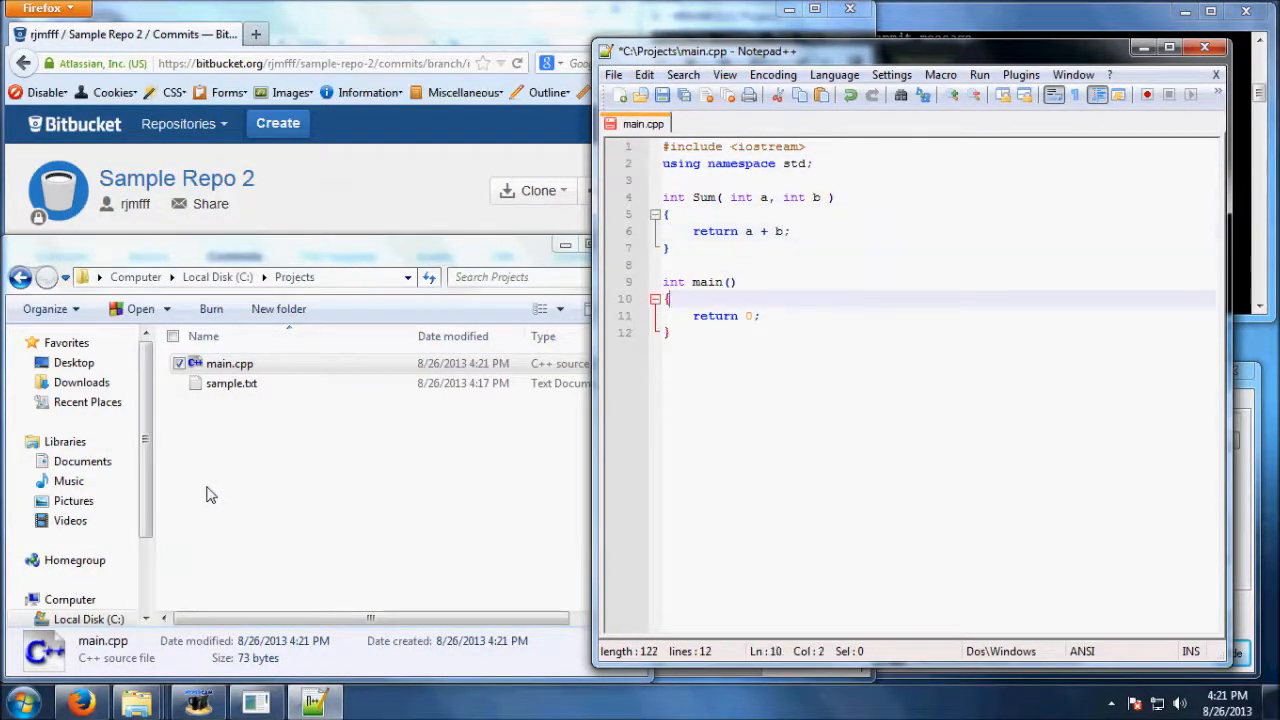
type("int num1 = 10;")
type("cout <<")
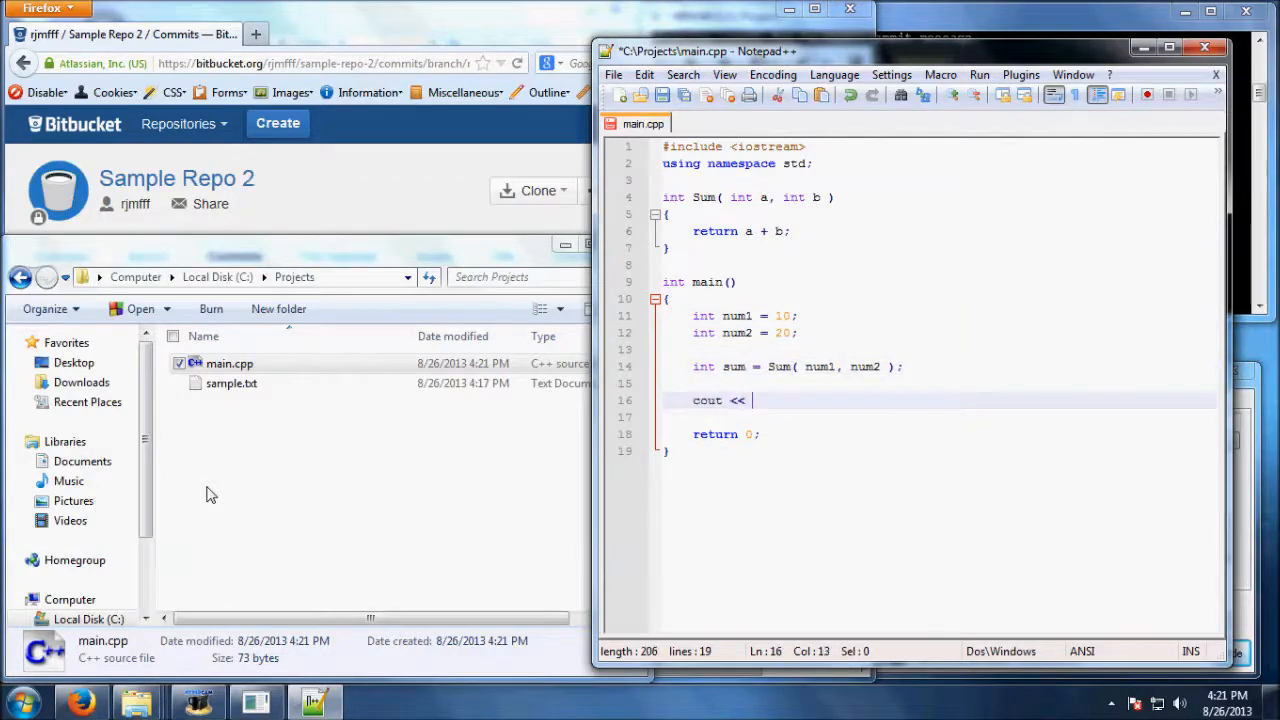
type("\"Sum: \" << sum << endl;")
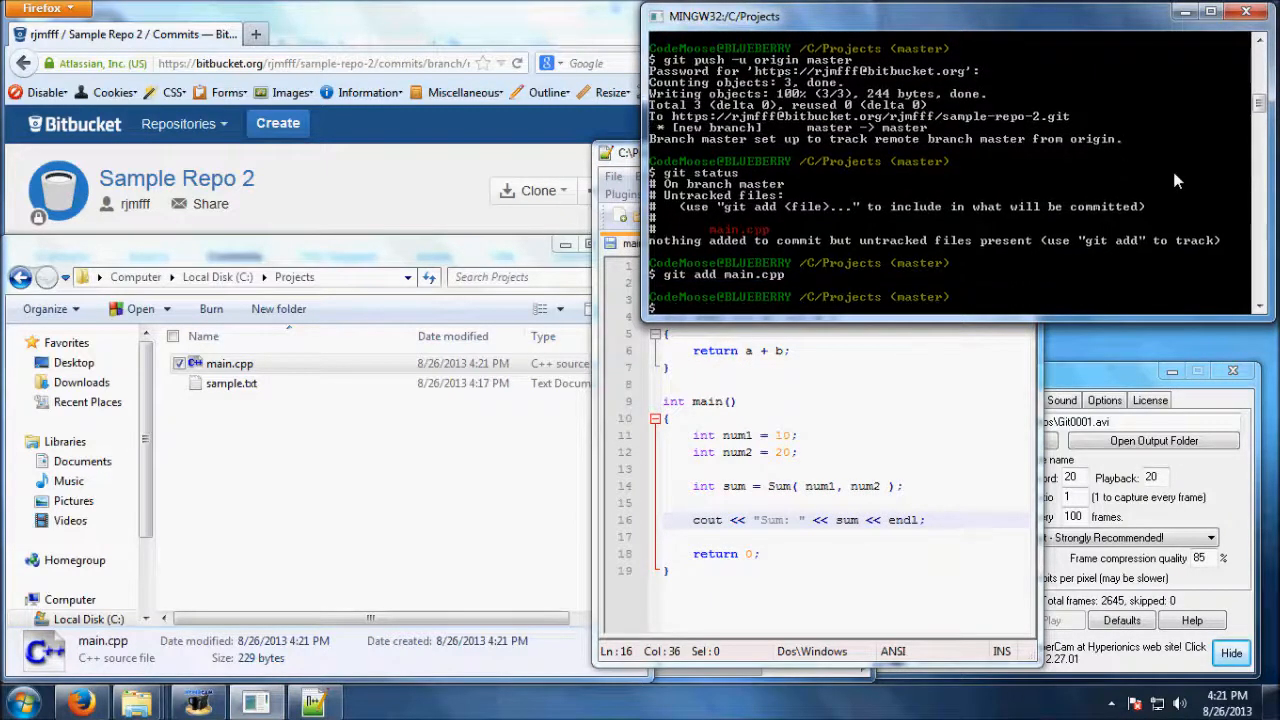
Step: Add an int Subtract(int a, int b) function and make Sum take float arguments, returning int( a + b )
type("git commit -m \"Add")
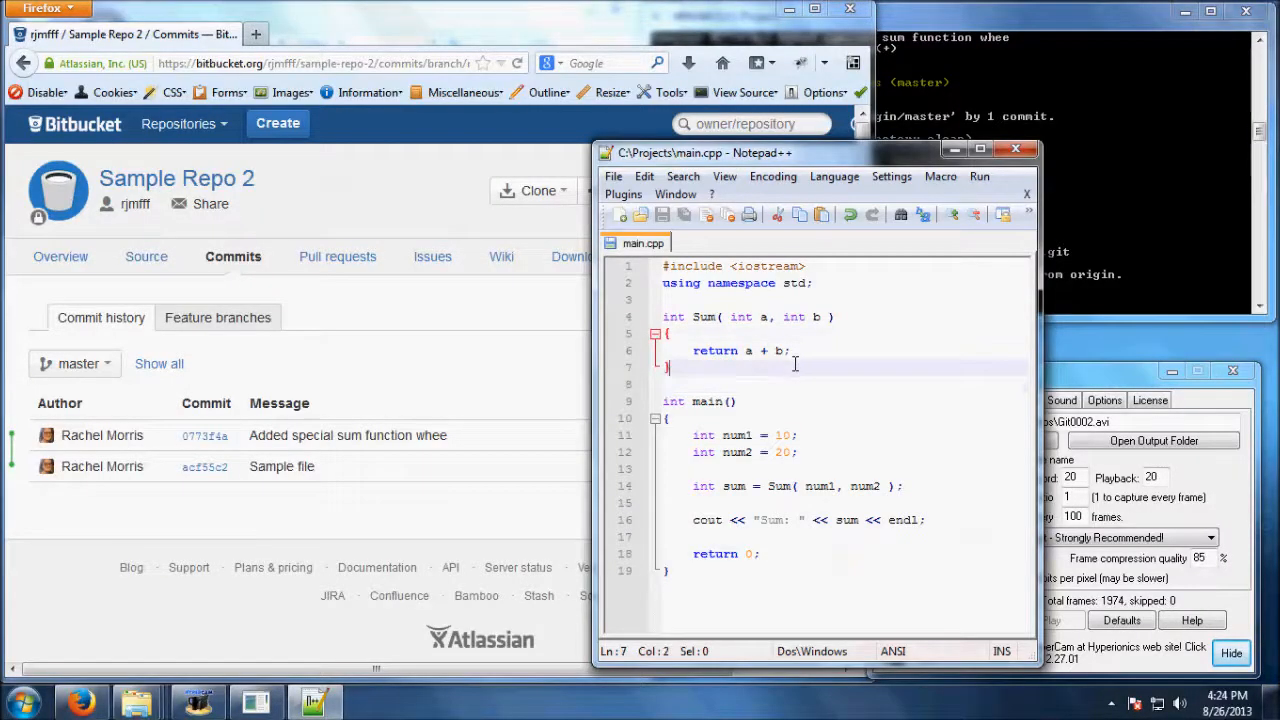
type("int Subtract( int a, int b")
type("return a - b;")
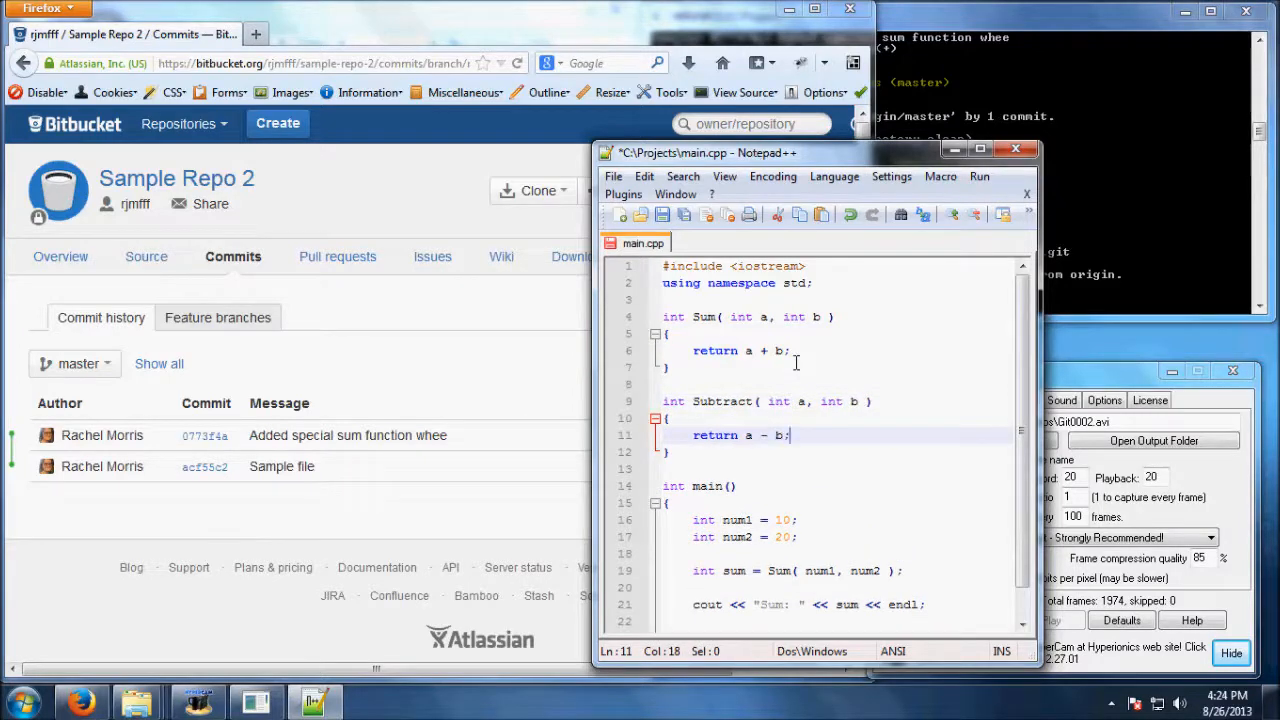
double_click(741, 317)
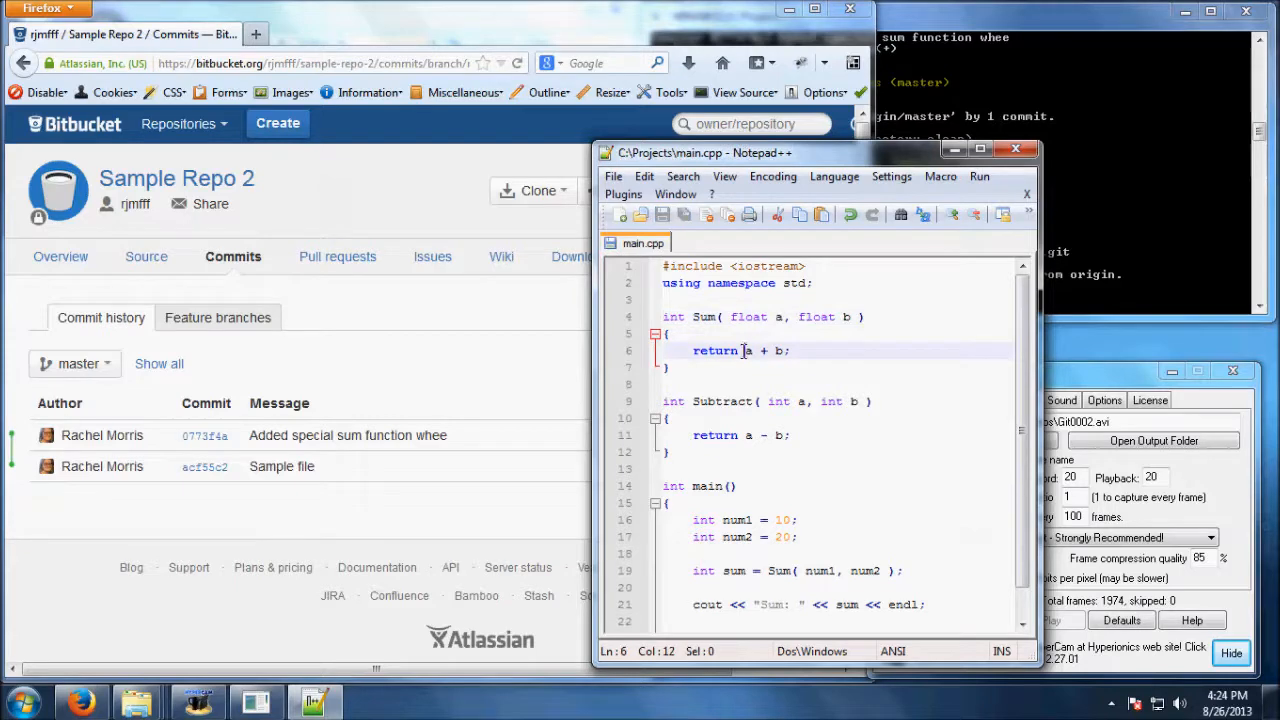
type("int(")
left_click(1067, 297)
type("git status")
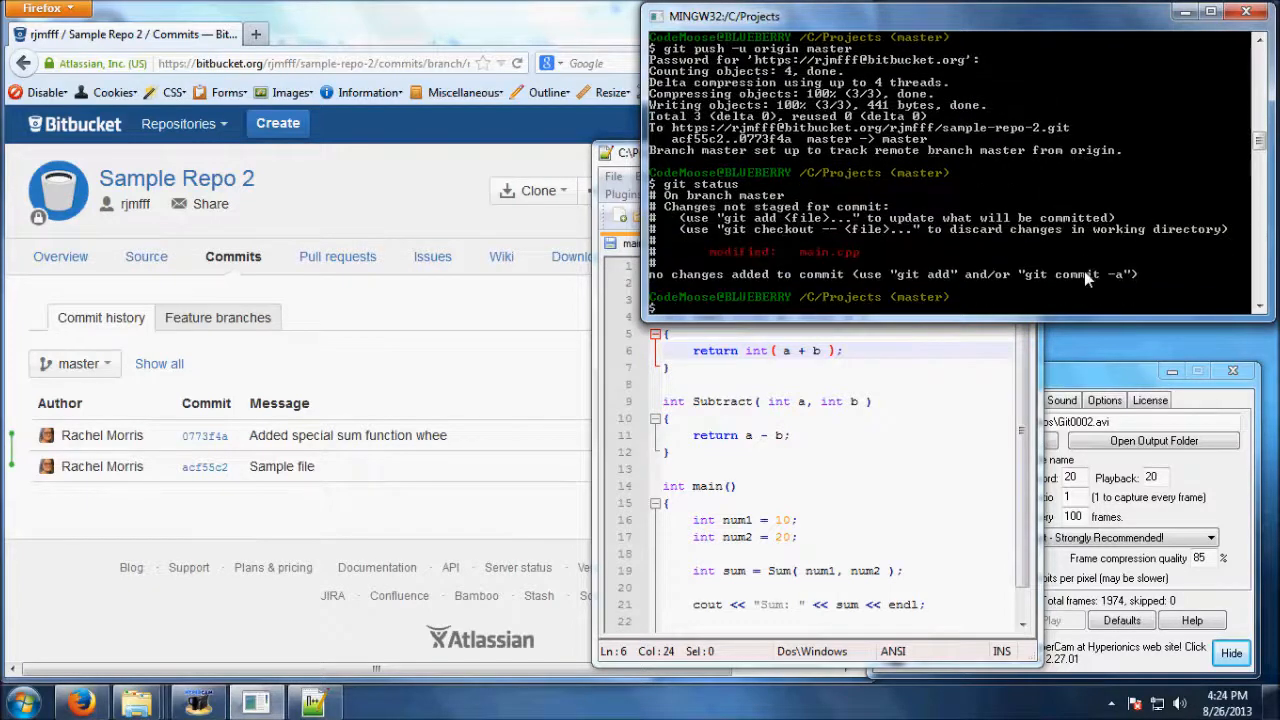
Step: Commit main.cpp as "Added subtract, updated Sum." and push it to origin master
type("git add main.cpp")
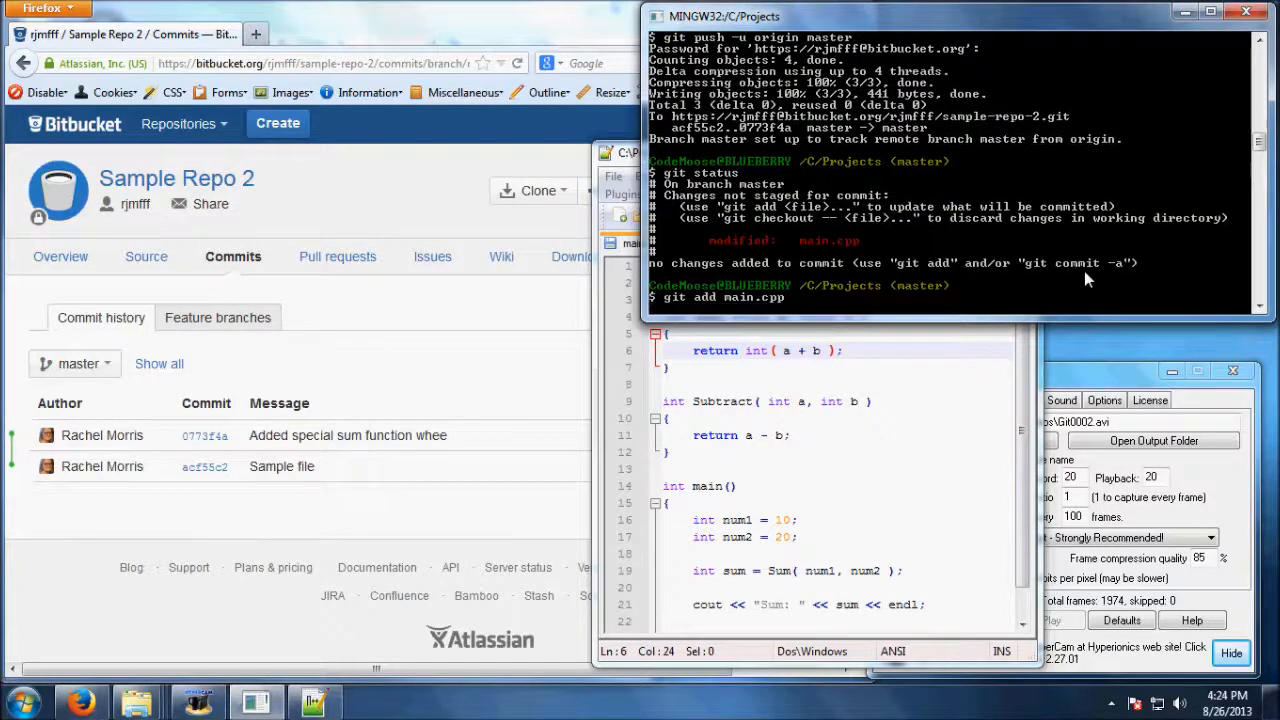
type("git commit -m \"Added subtract, updated m")
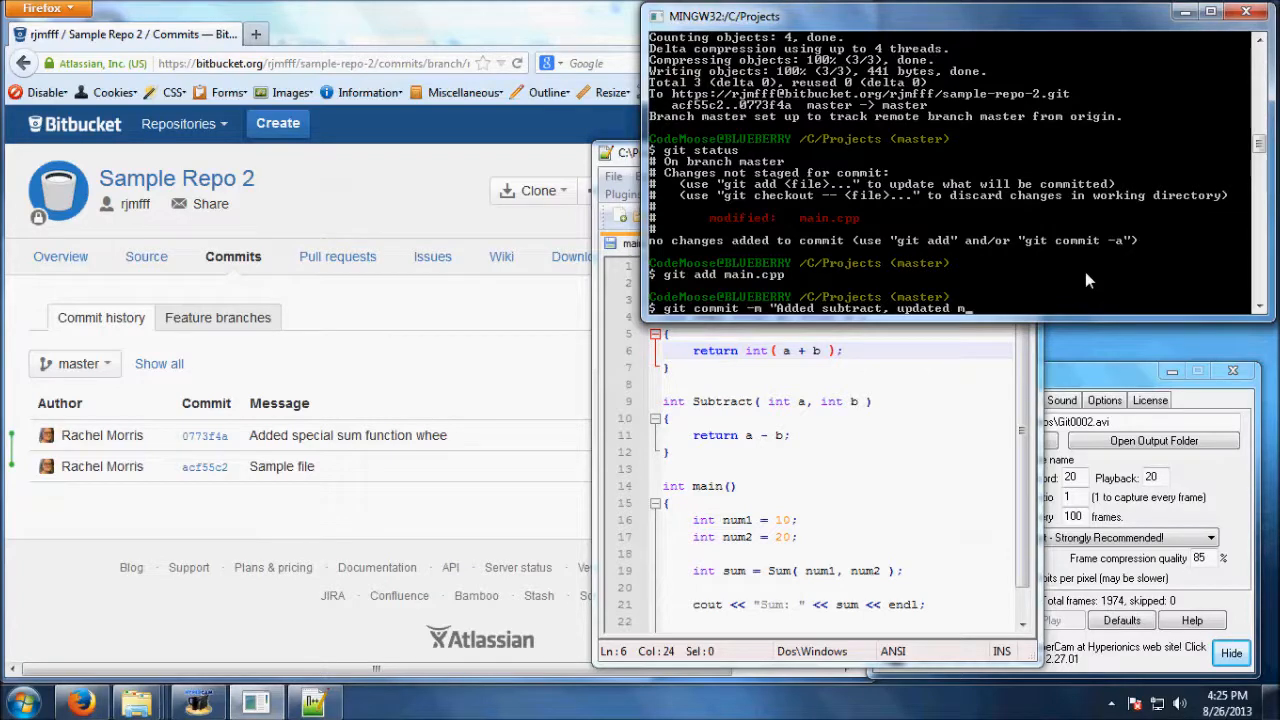
type("Sum.\"")
type("git push ")
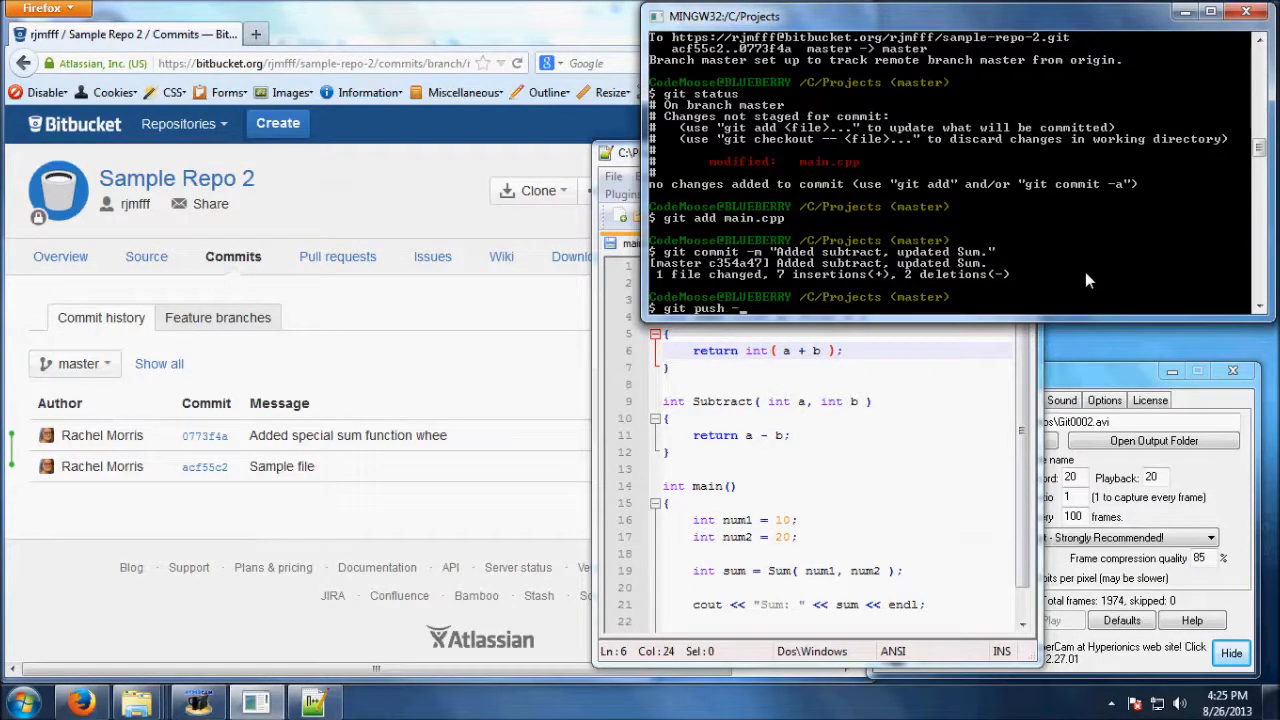
type("-u origin master")
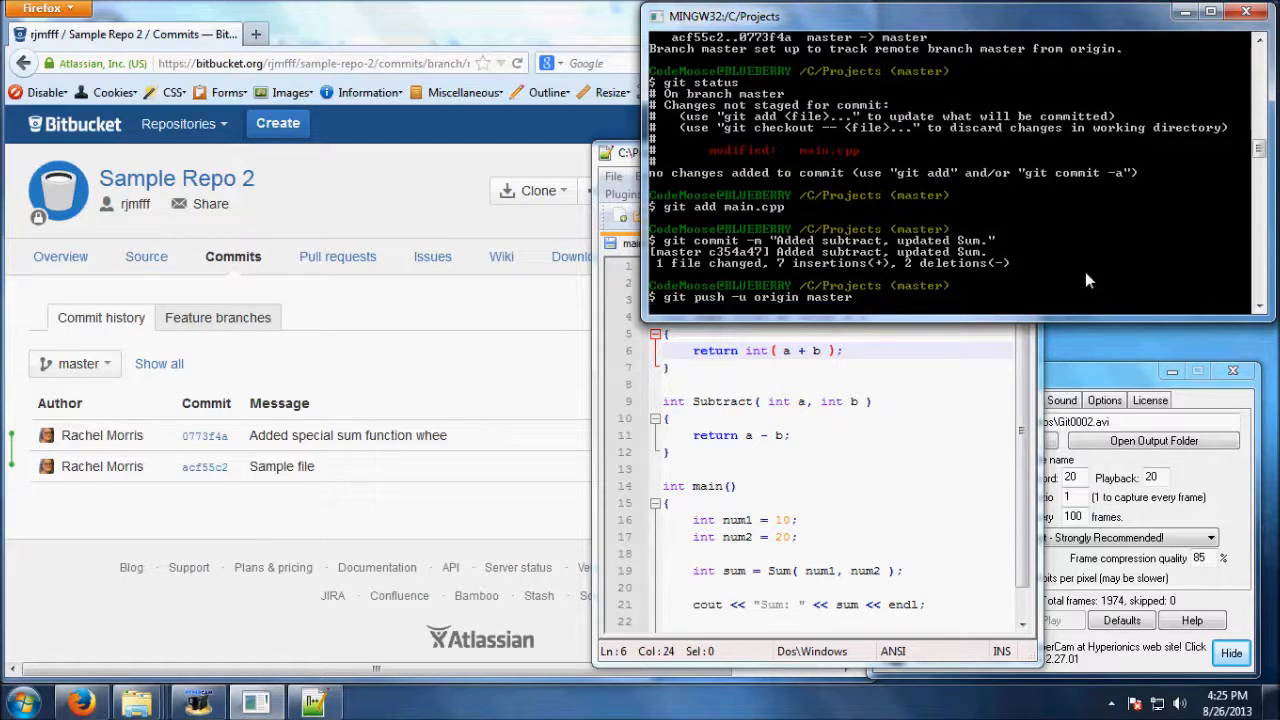
key("Return")
type("git pull")
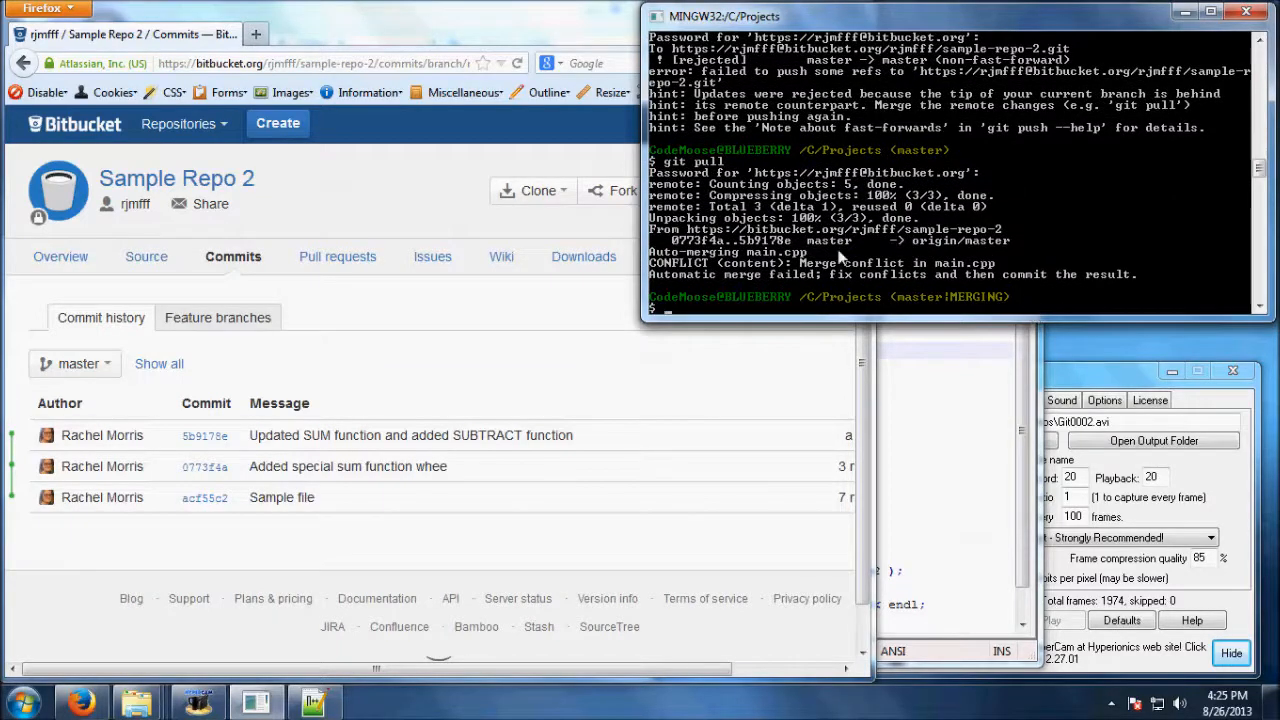
mouse_move(997, 298)
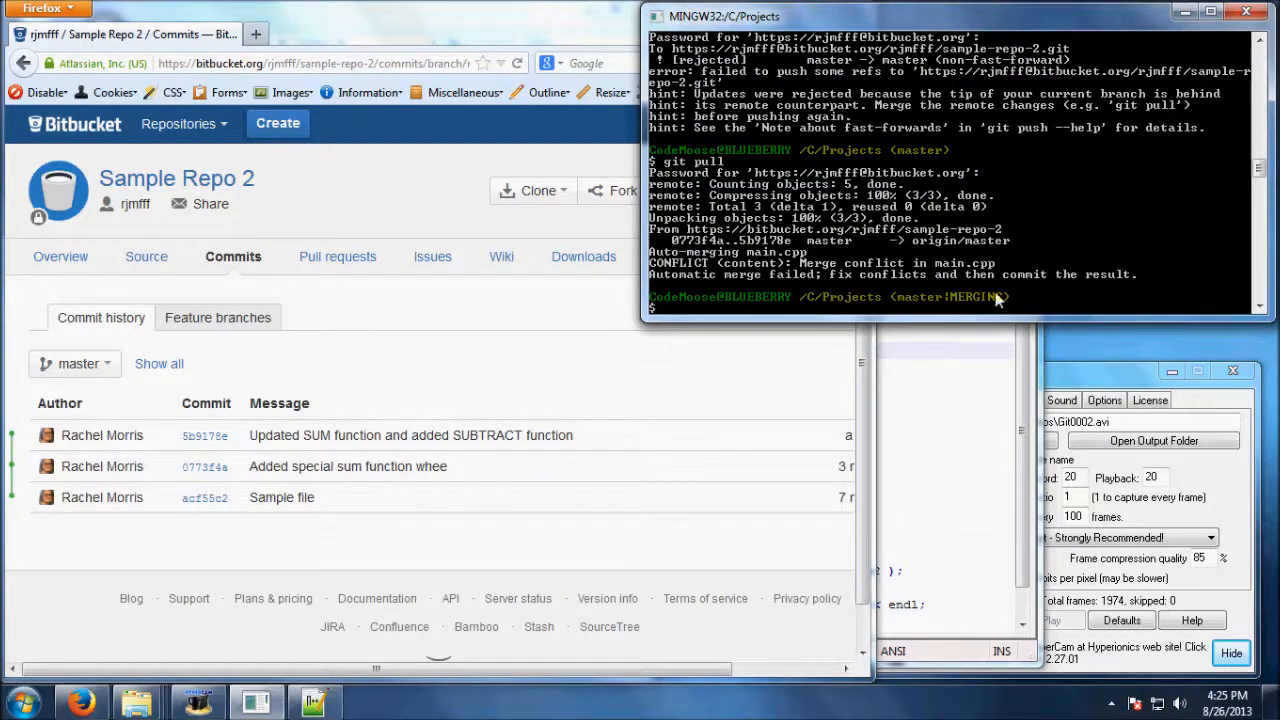
mouse_move(672, 289)
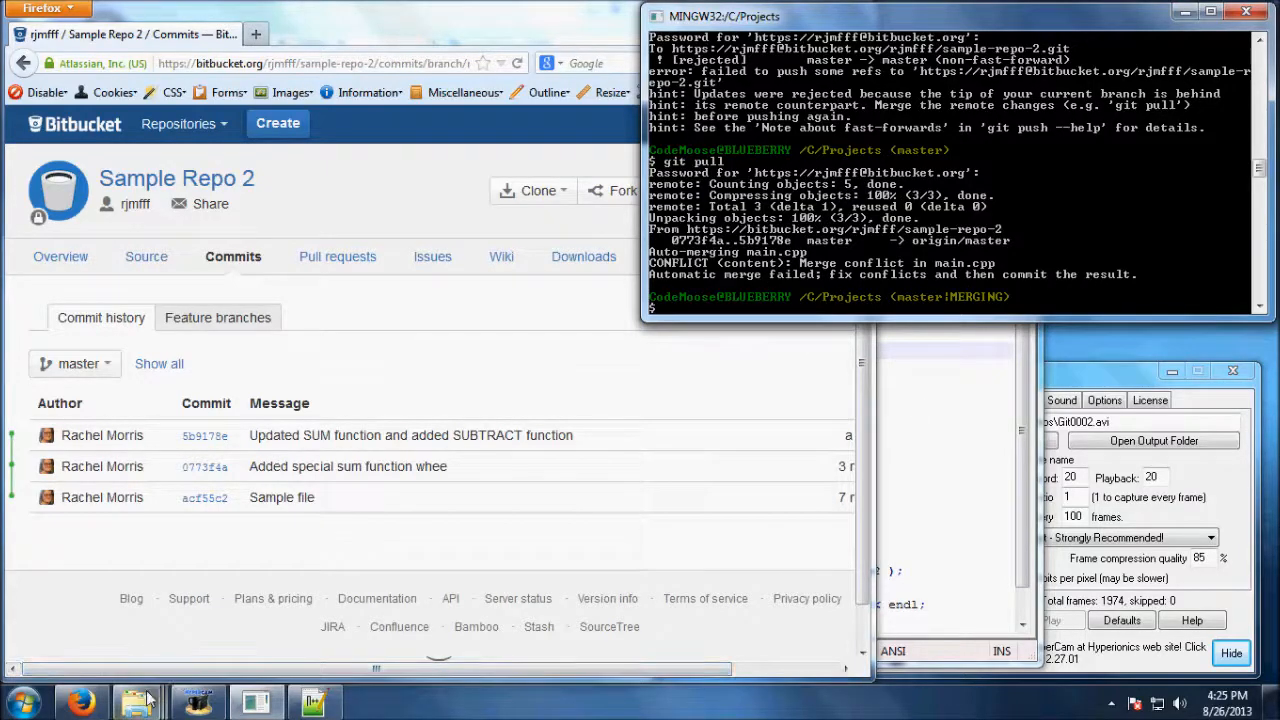
Step: Reload the merge-conflicted main.cpp in Notepad++
left_click(131, 700)
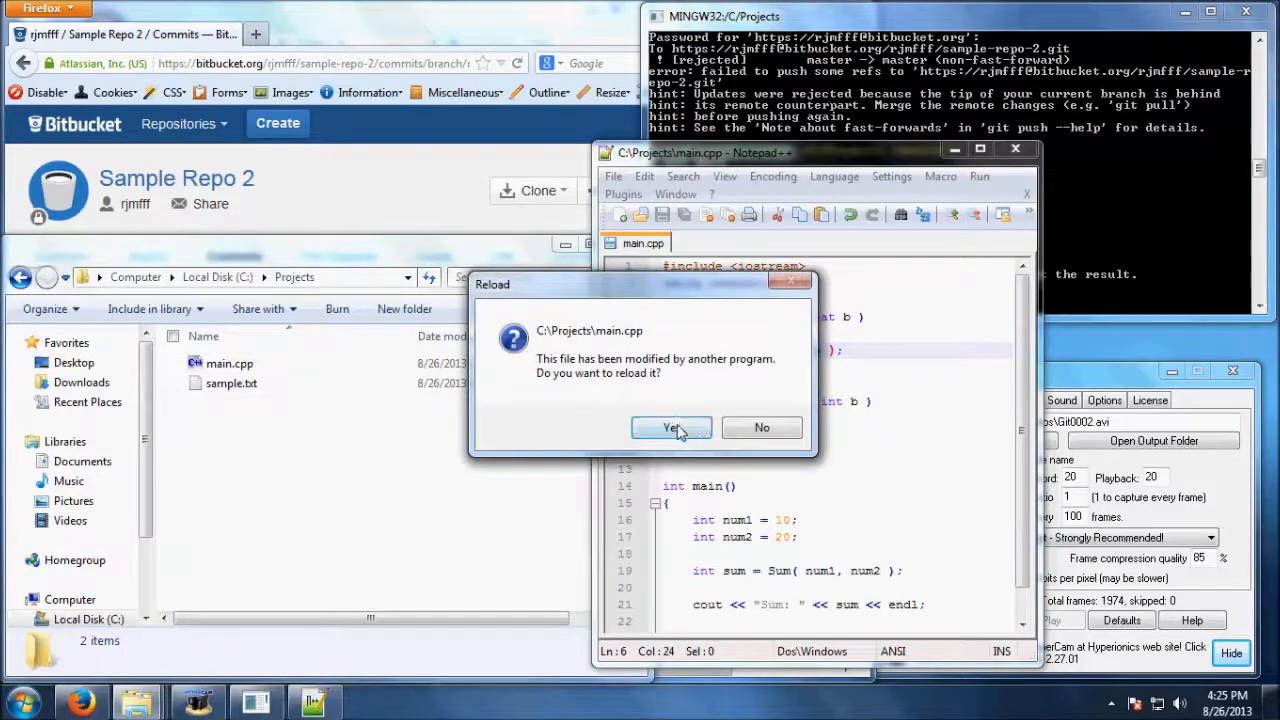
left_click(671, 427)
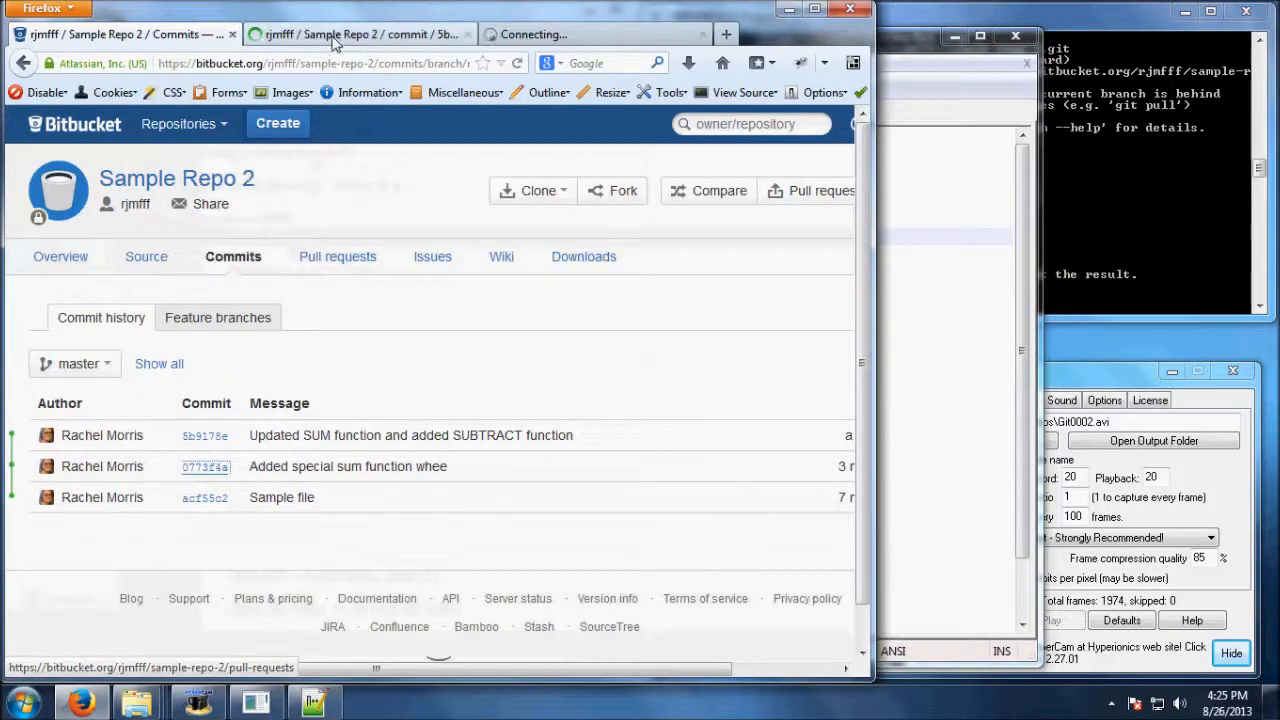
Step: Open main.cpp from Bitbucket commit 5b9178e's changed files
left_click(204, 435)
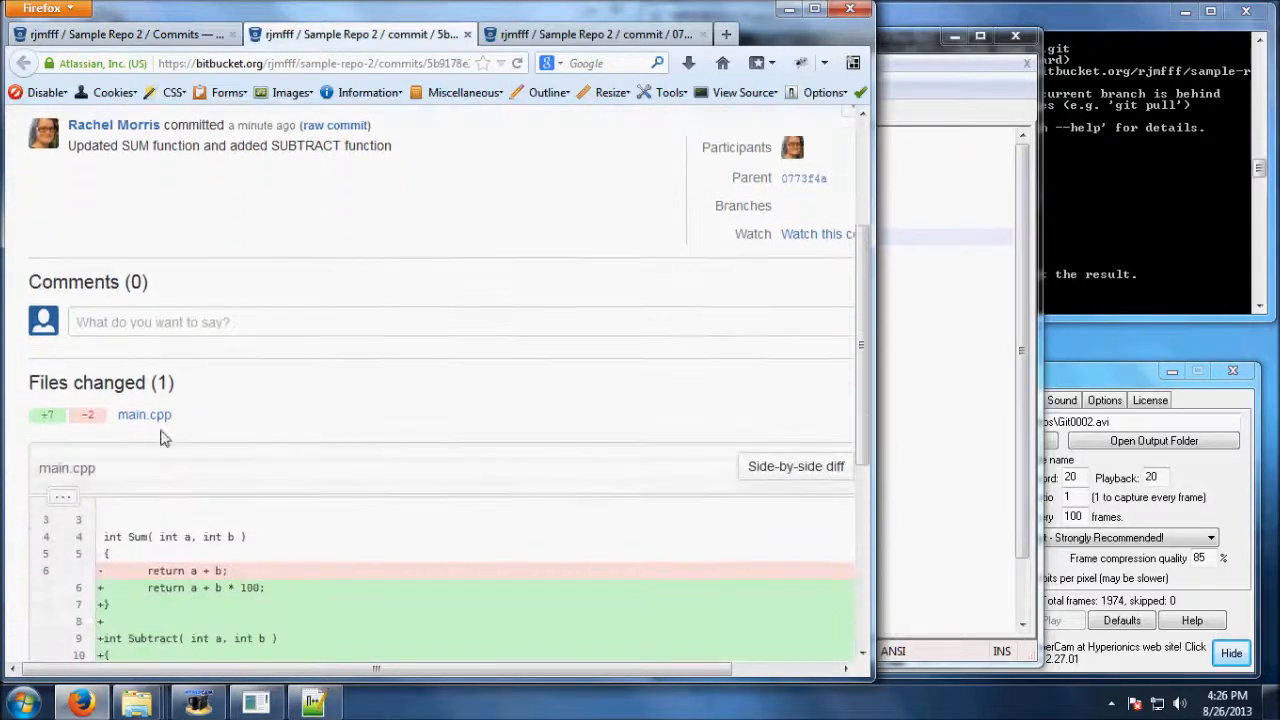
scroll("down", 3)
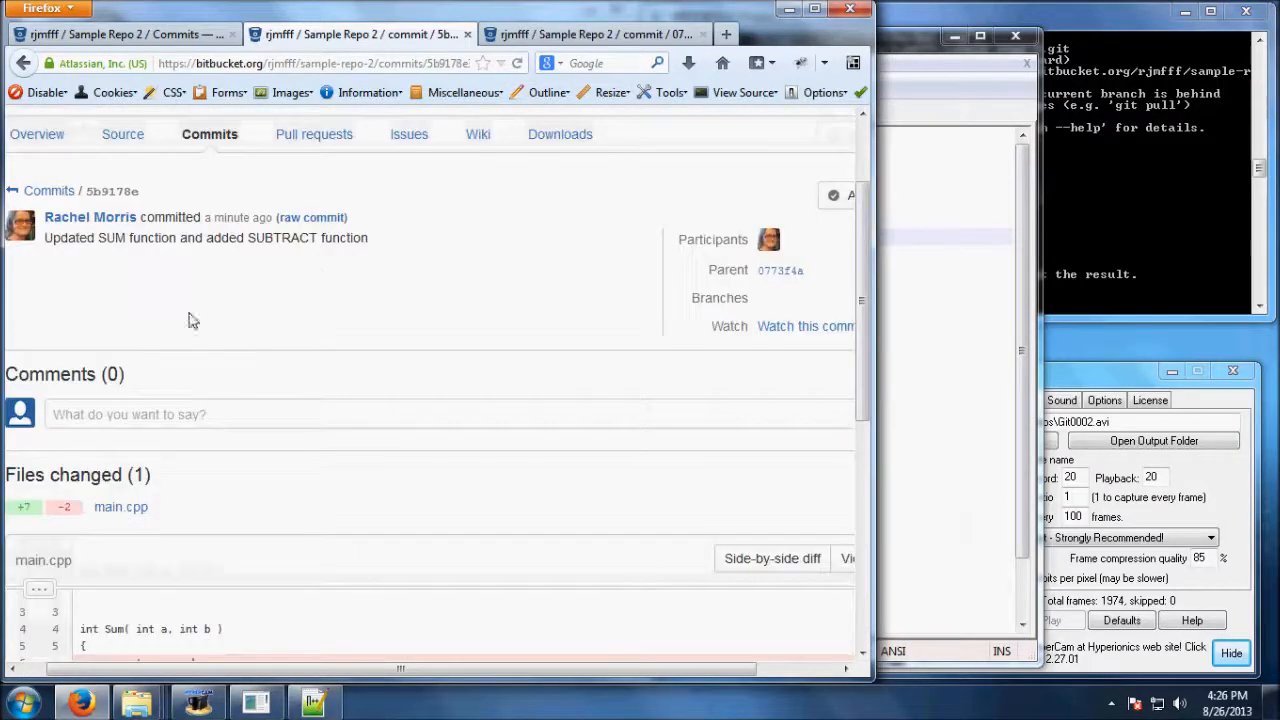
left_click(360, 34)
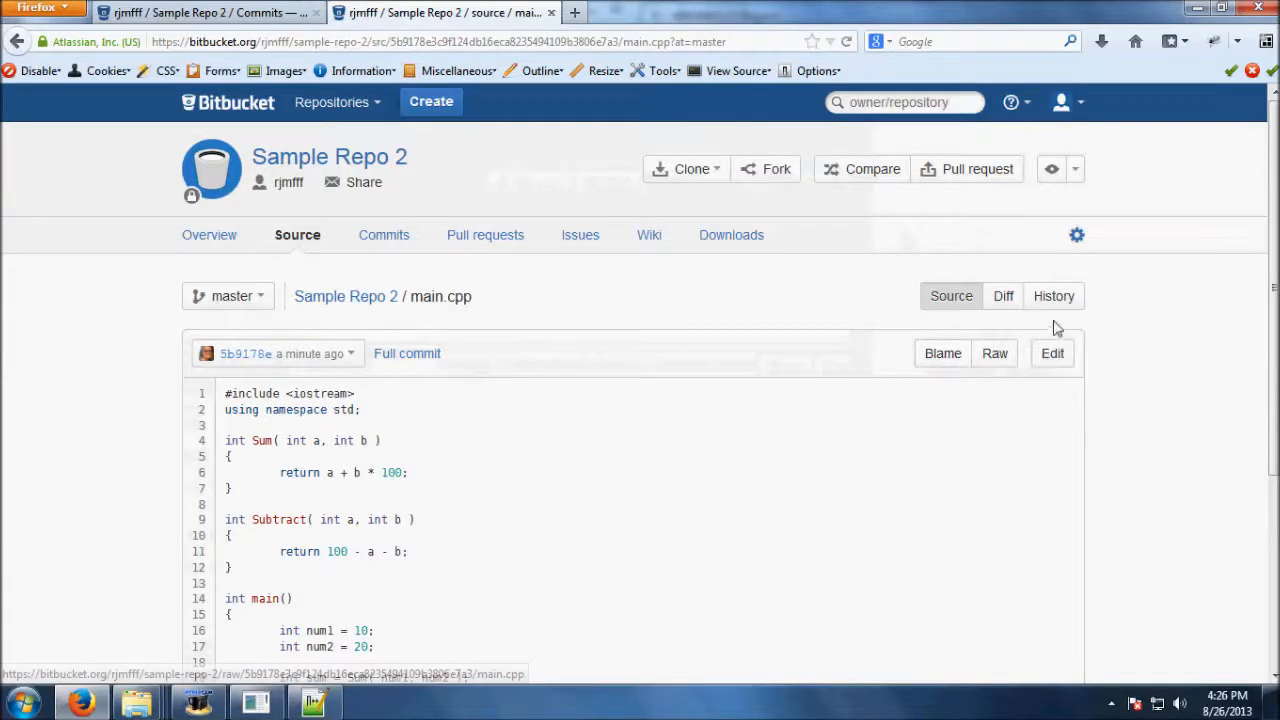
Step: Open main.cpp's revision 5b9178e from its history to compare with 0773f4a
left_click(1053, 296)
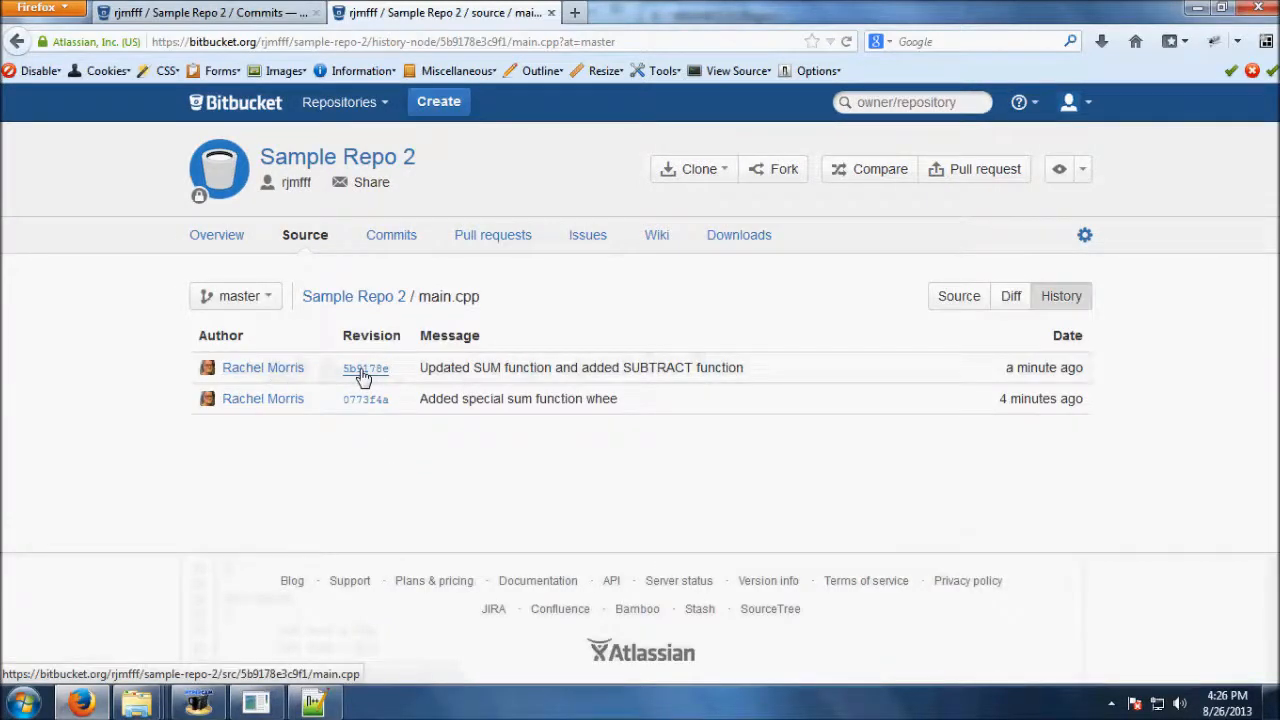
left_click(365, 368)
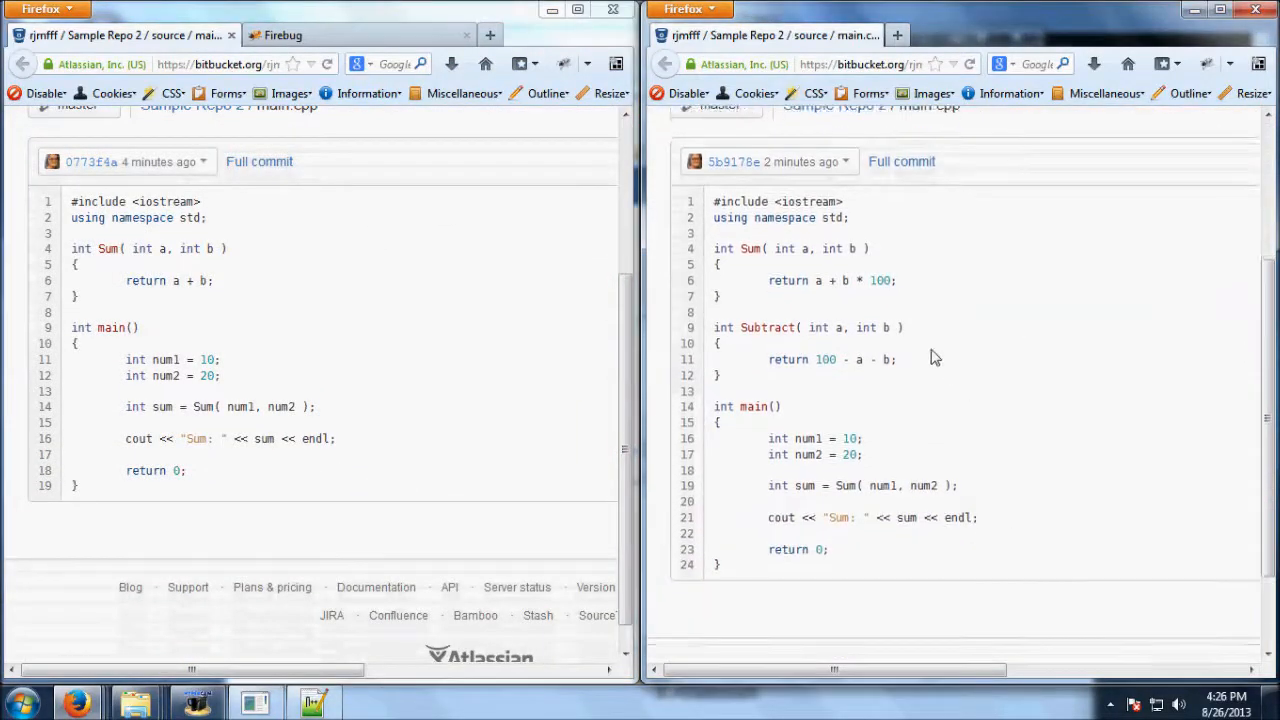
mouse_move(905, 388)
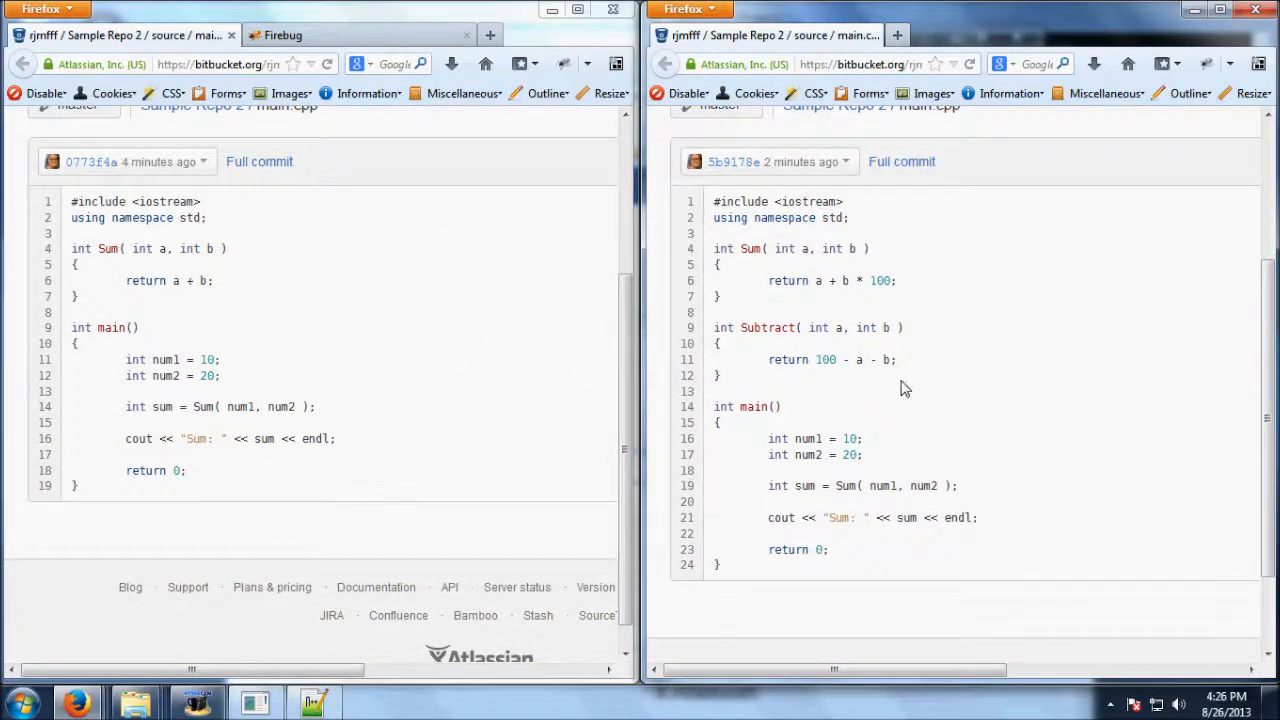